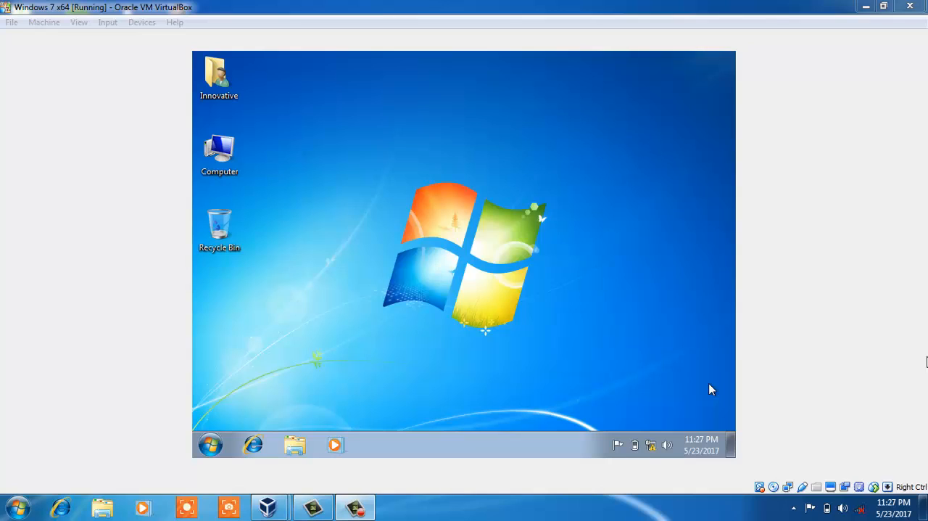
mouse_move(507, 217)
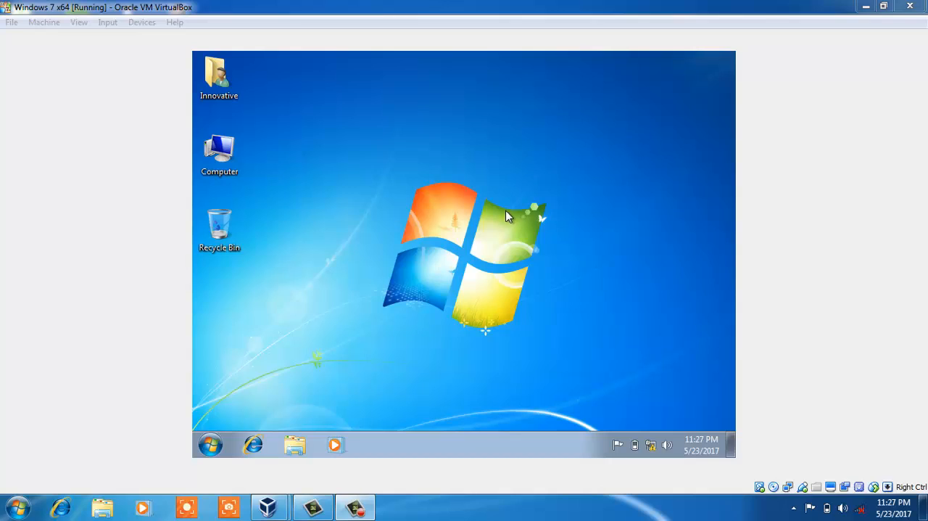
mouse_move(504, 212)
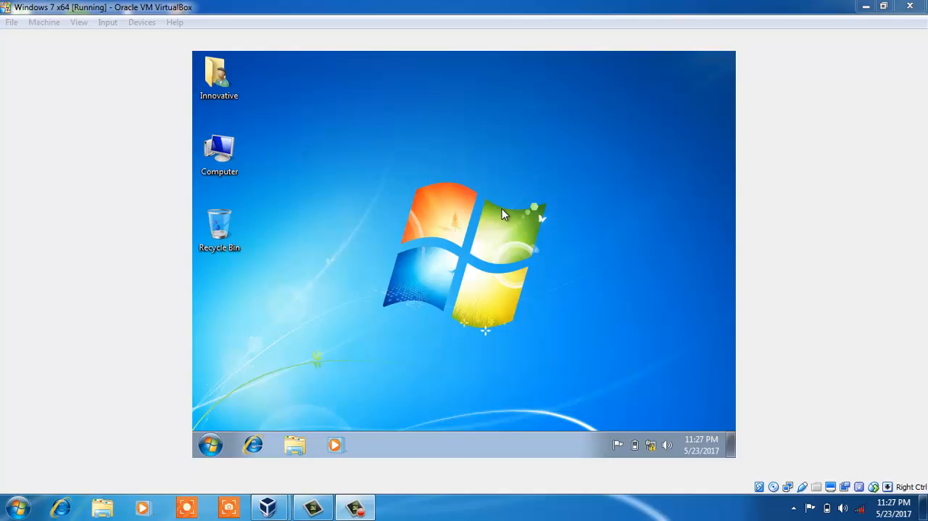
mouse_move(240, 182)
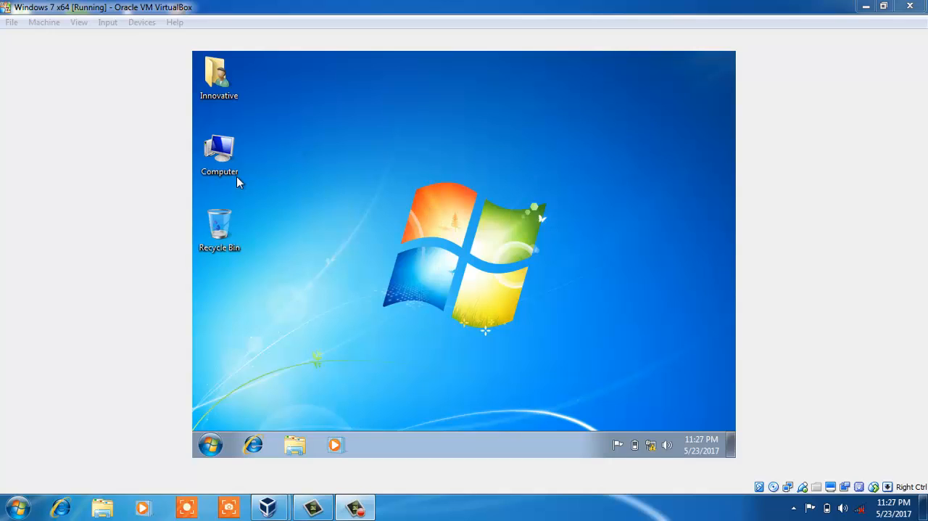
Open Local Disk (D:) from Computer
click(220, 150)
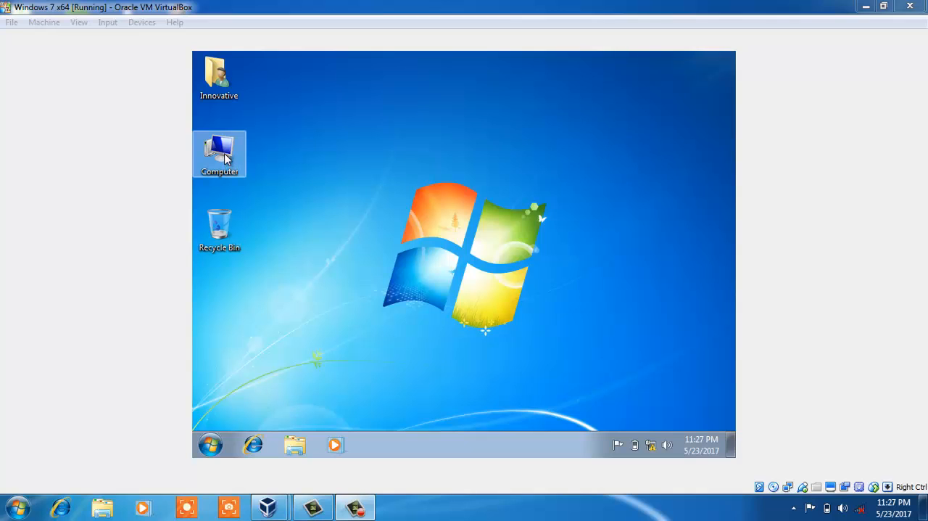
double_click(219, 152)
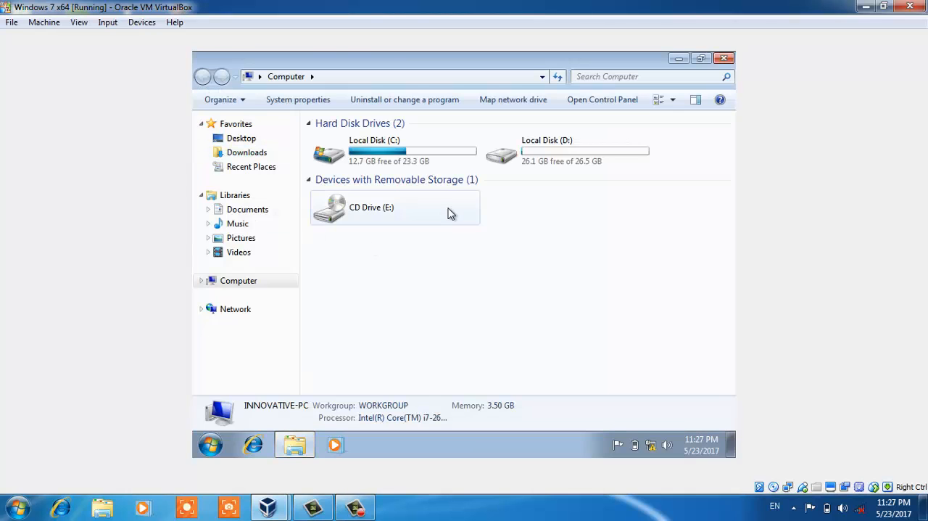
double_click(359, 150)
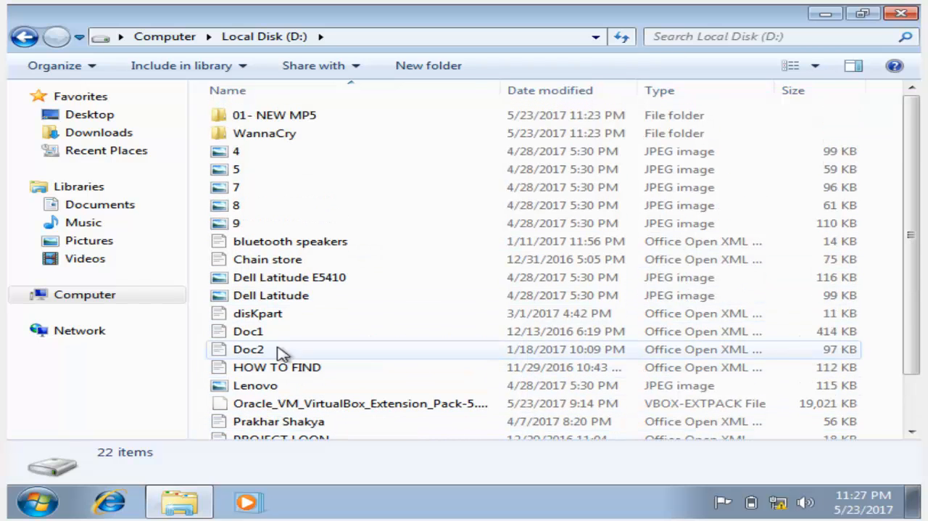
Open and close the Dell Latitude and 7 photos to confirm they display
click(271, 295)
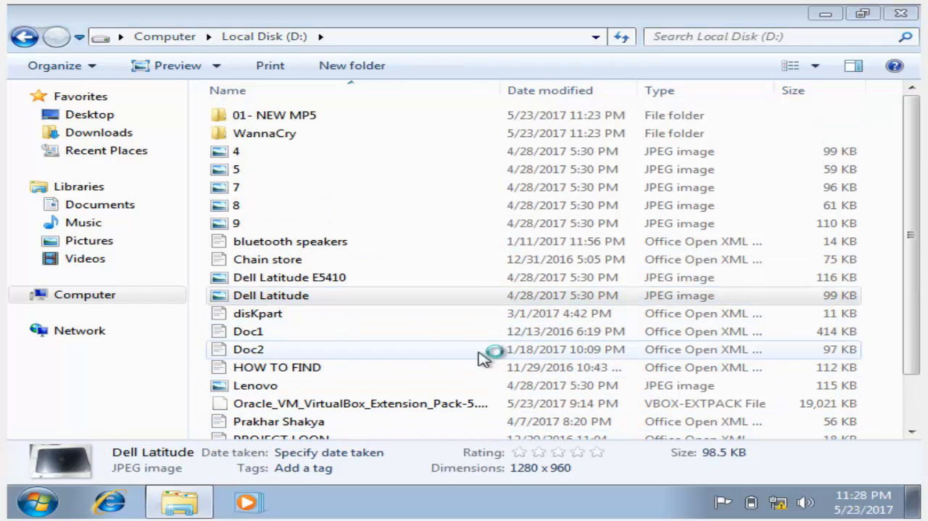
double_click(270, 296)
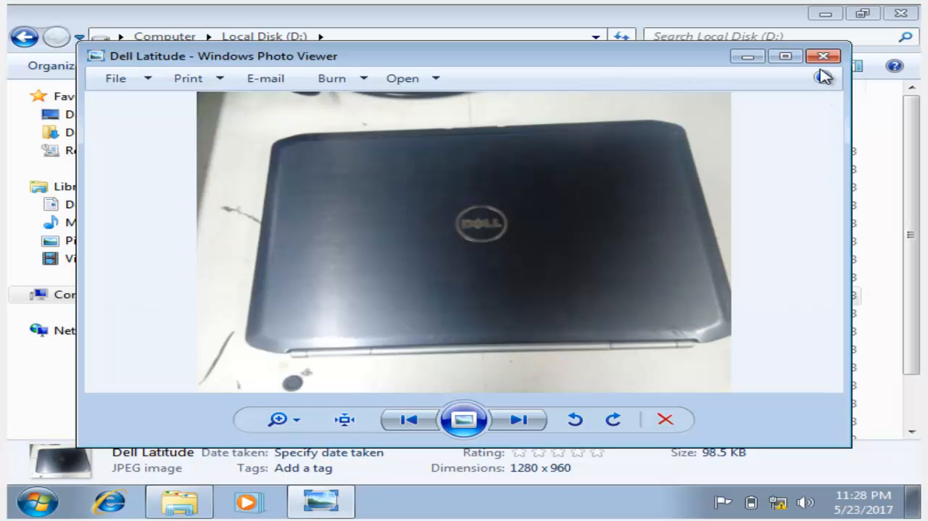
click(824, 55)
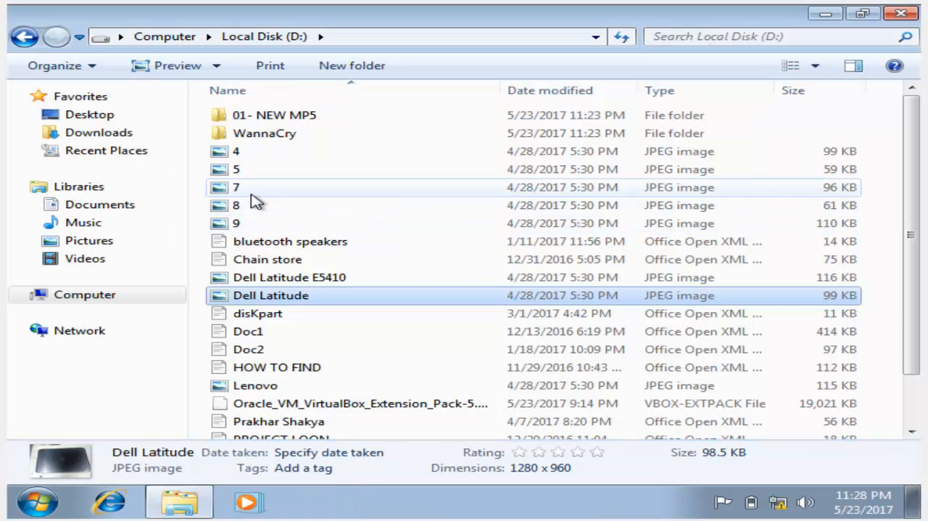
double_click(235, 186)
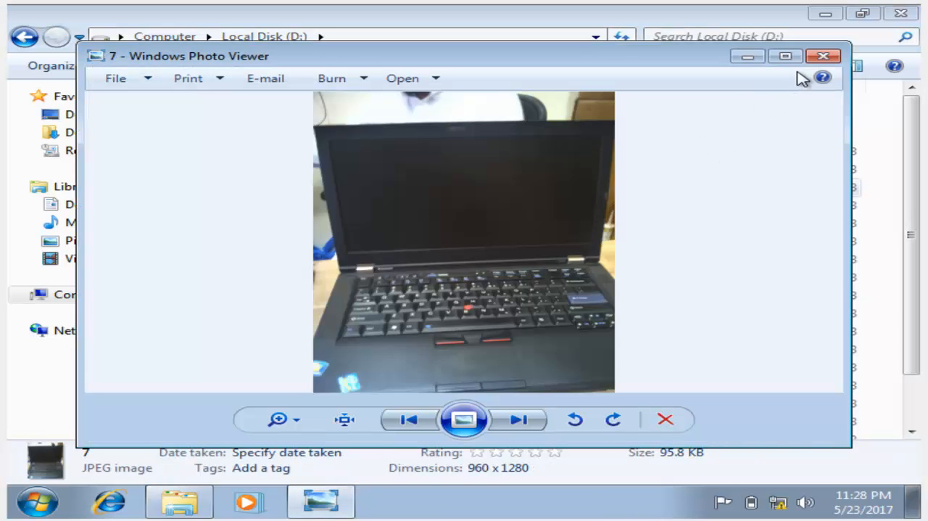
click(820, 55)
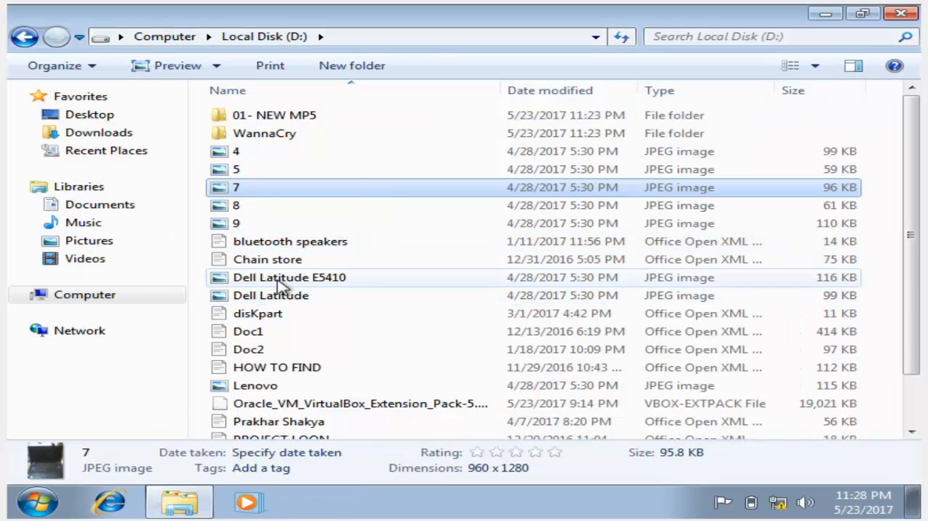
Open Chain store in WordPad, maximize and scroll it, then close it
click(267, 259)
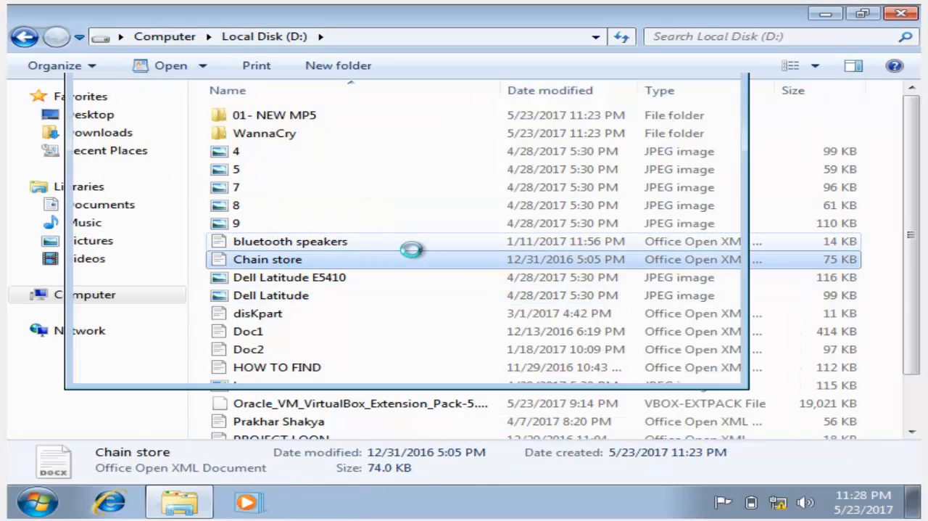
double_click(267, 259)
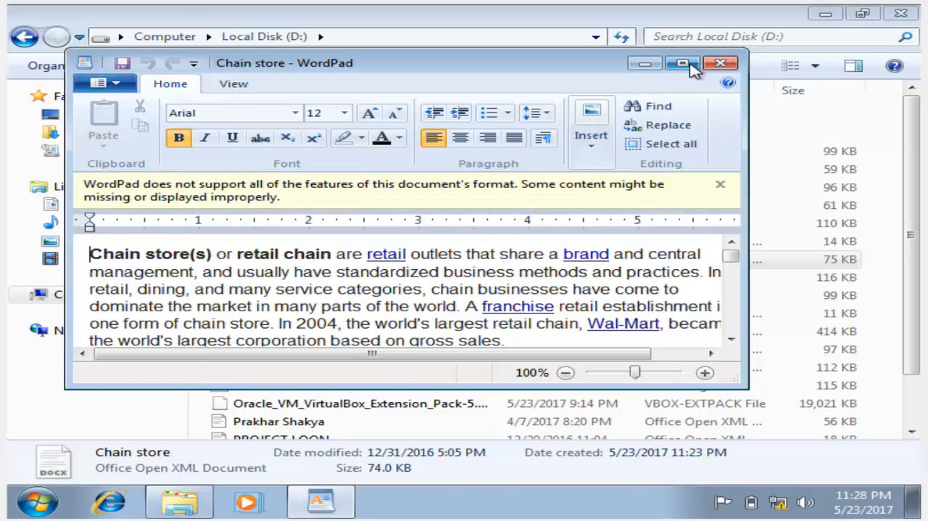
click(680, 64)
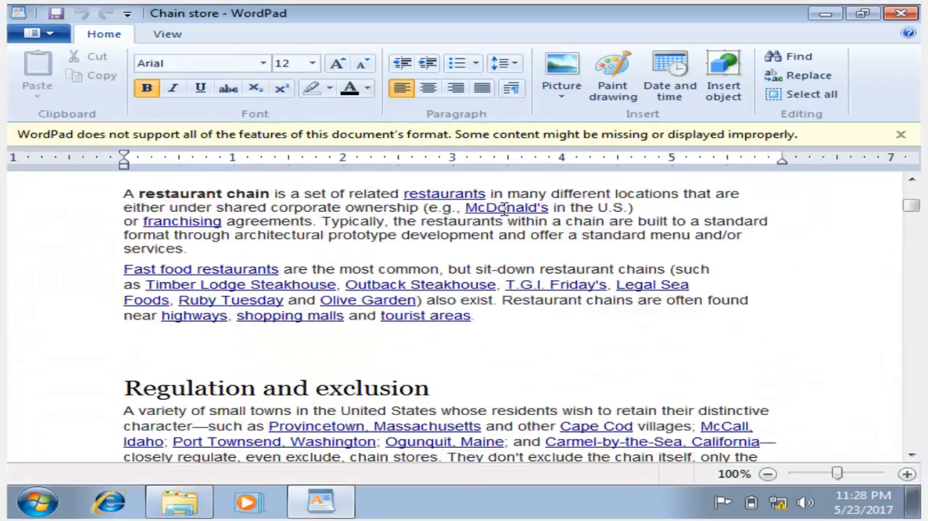
scroll(down, 3)
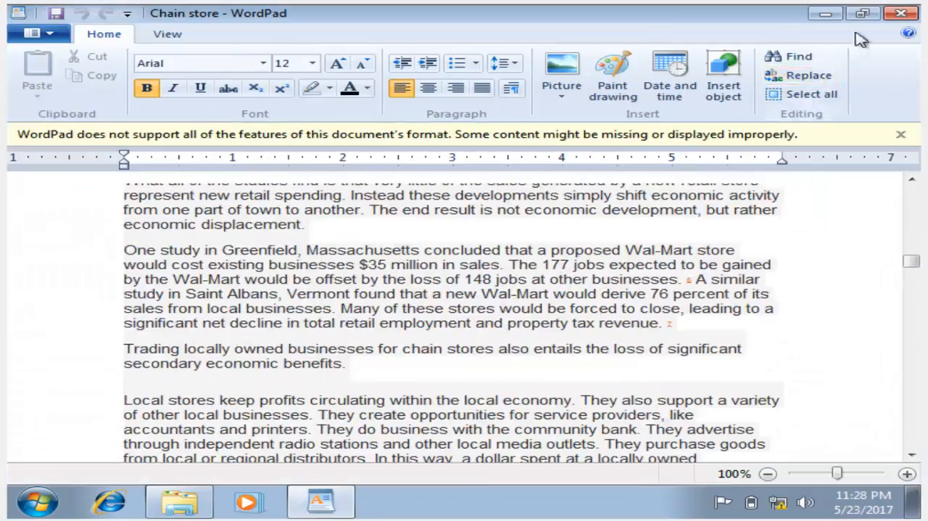
click(177, 501)
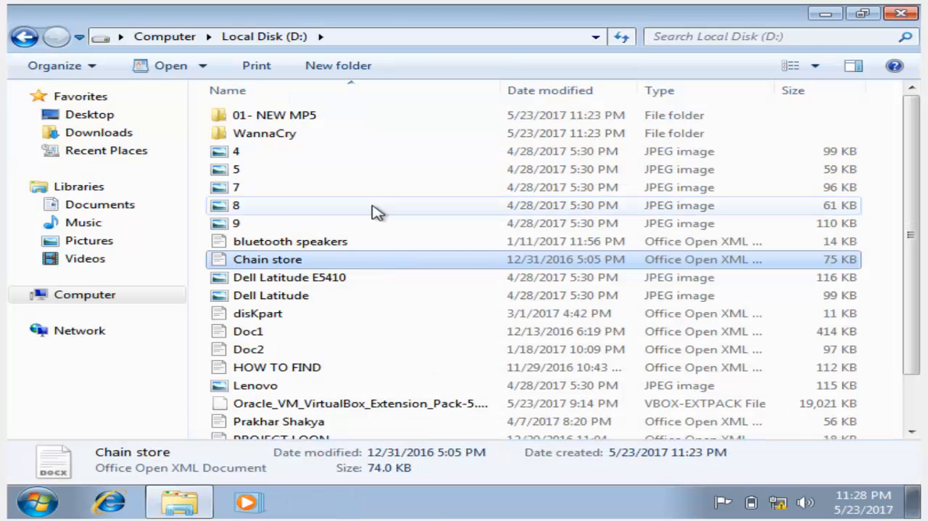
Play track 04 from 01- NEW MP5 > 04-Yeh Ishq Sarfira
double_click(273, 115)
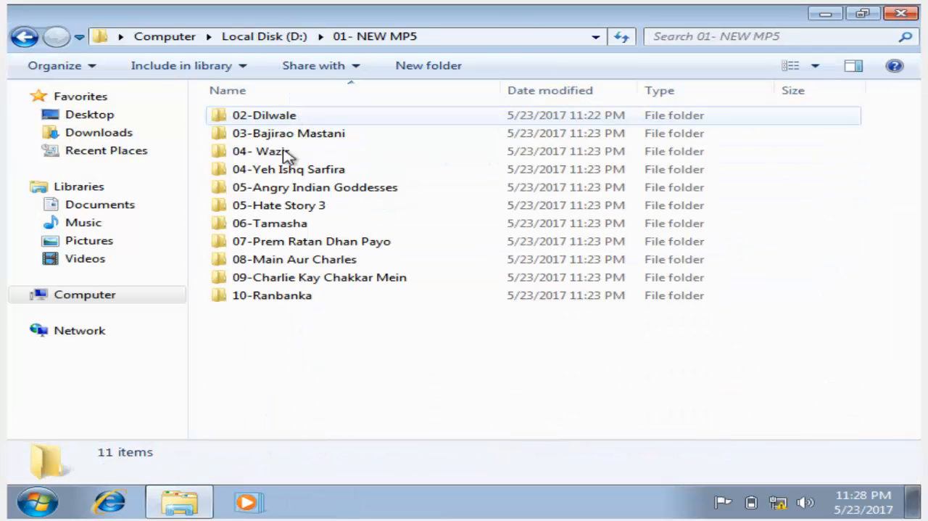
double_click(289, 169)
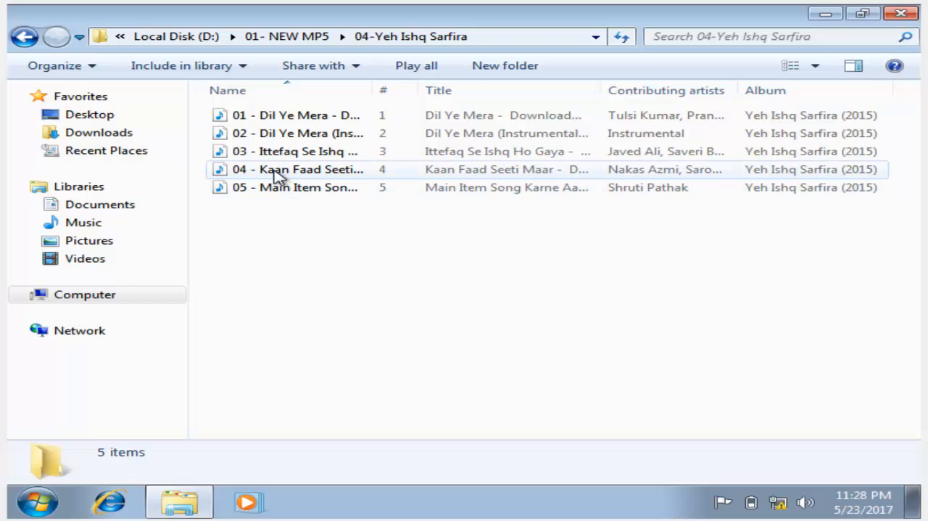
click(268, 169)
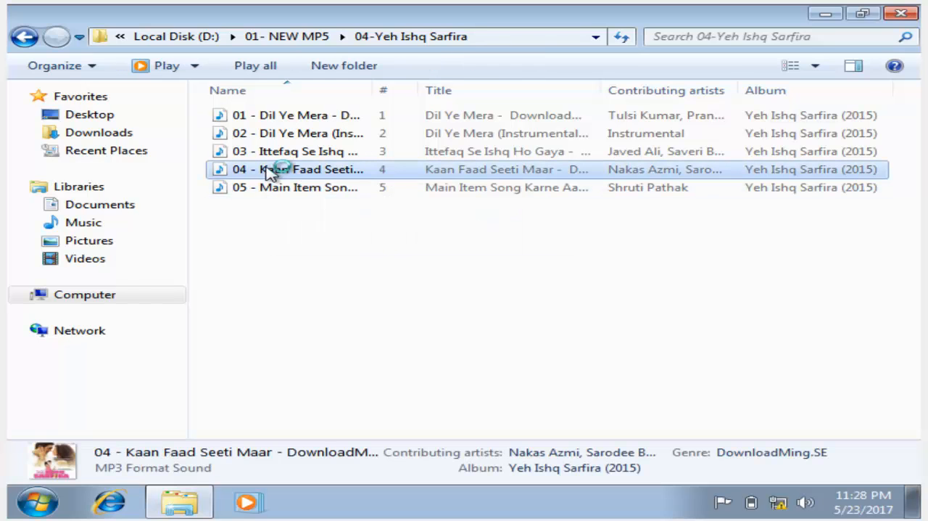
double_click(272, 169)
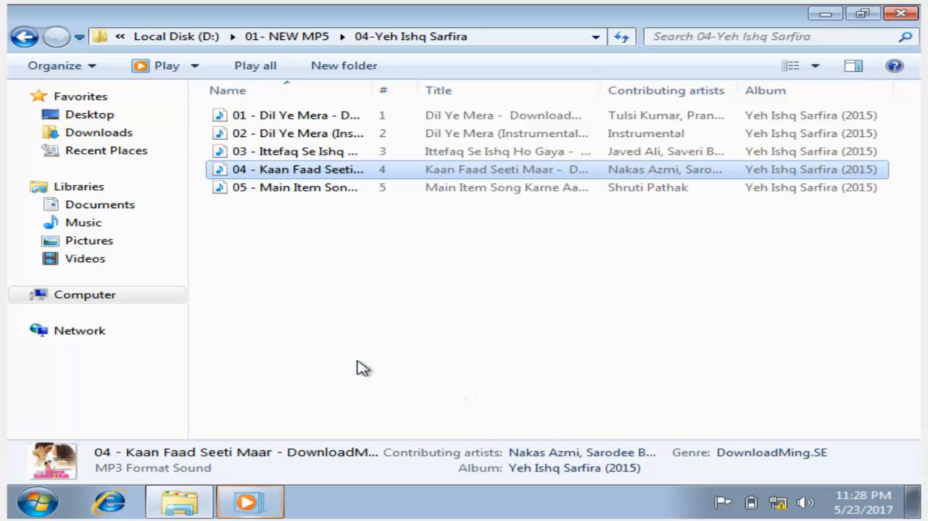
mouse_move(276, 499)
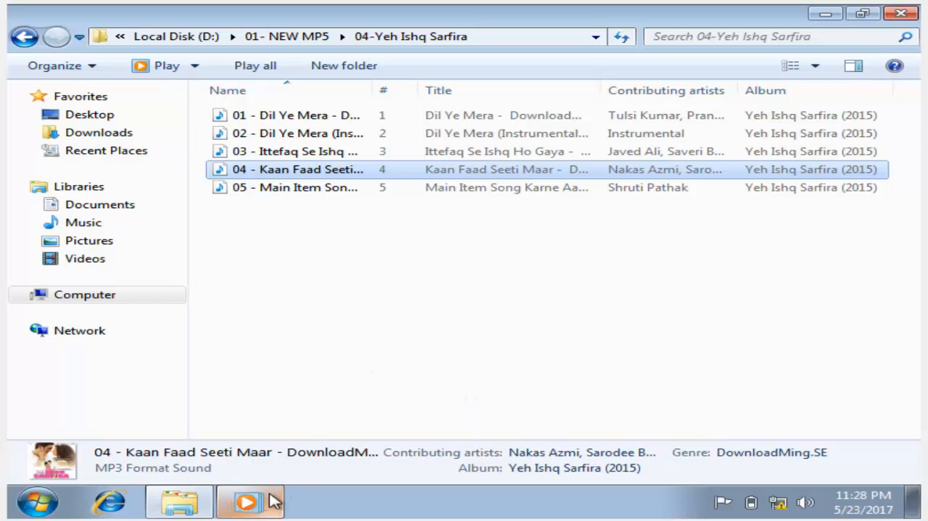
Check the music player, then go back to the Local Disk (D:) listing
click(247, 502)
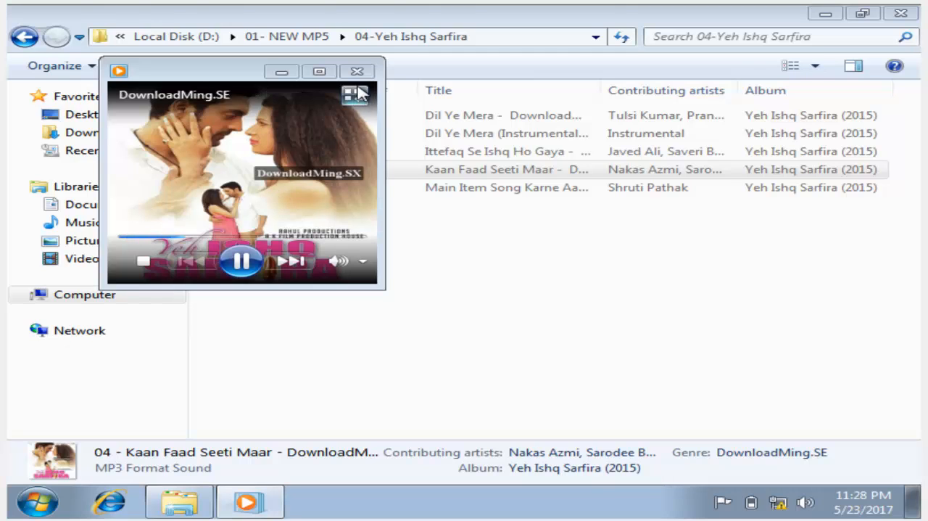
click(358, 71)
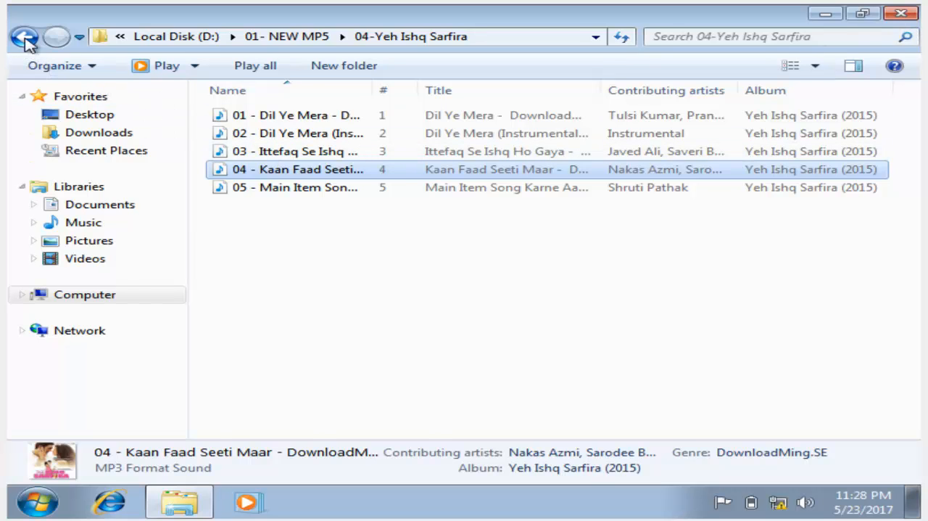
click(22, 34)
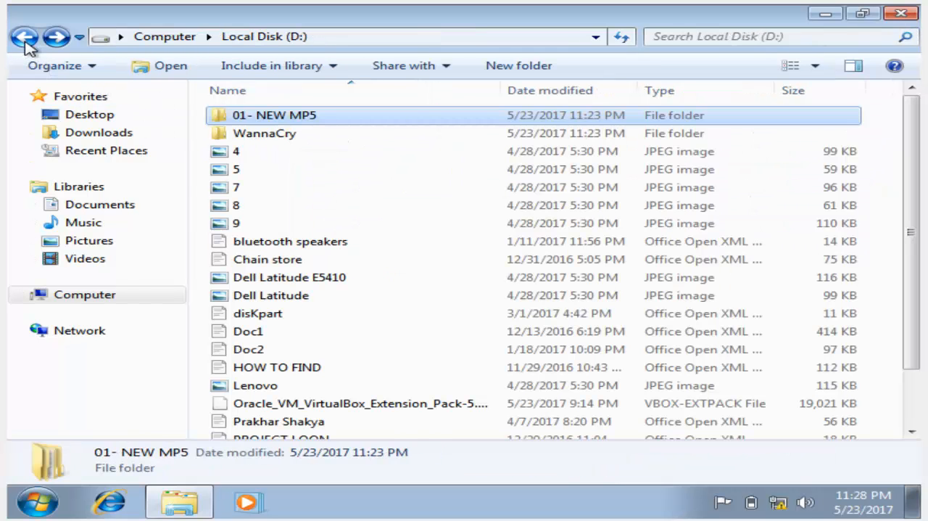
scroll(down, 3)
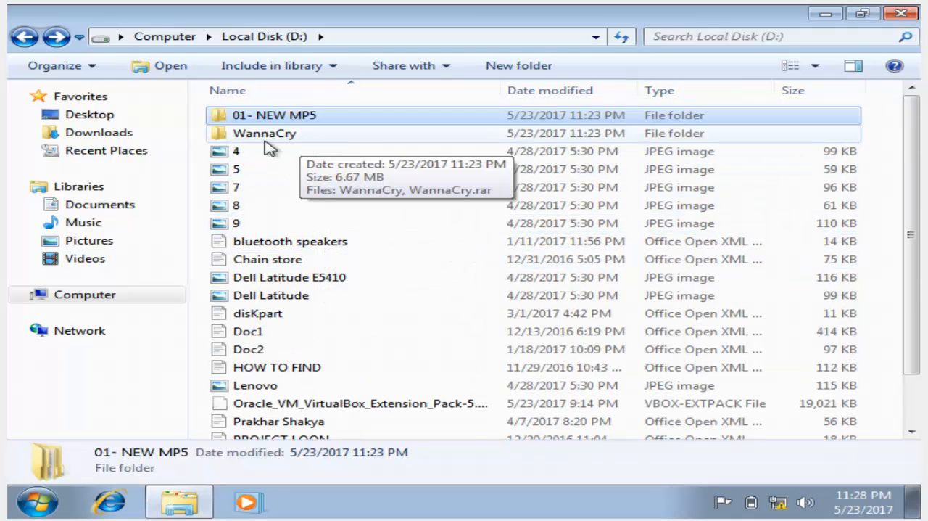
Open the WannaCry folder on Local Disk (D:)
double_click(264, 133)
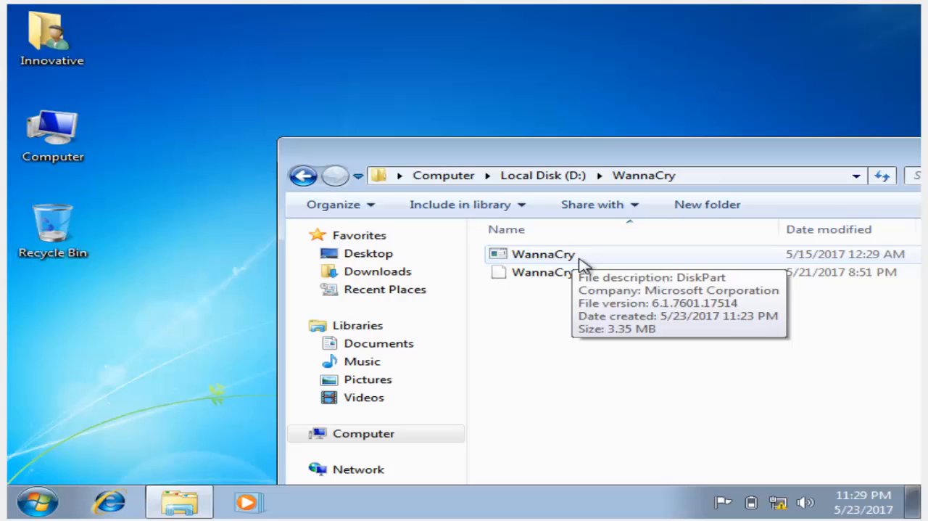
mouse_move(571, 261)
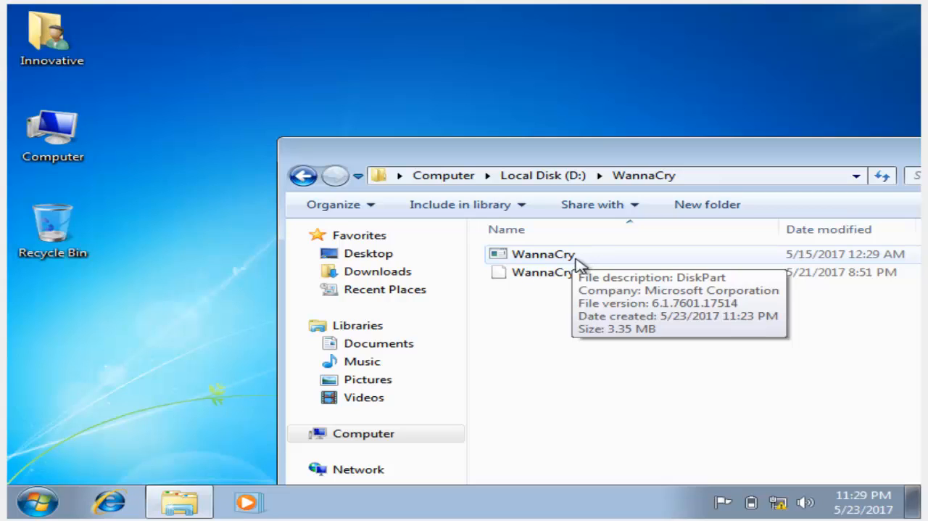
mouse_move(545, 267)
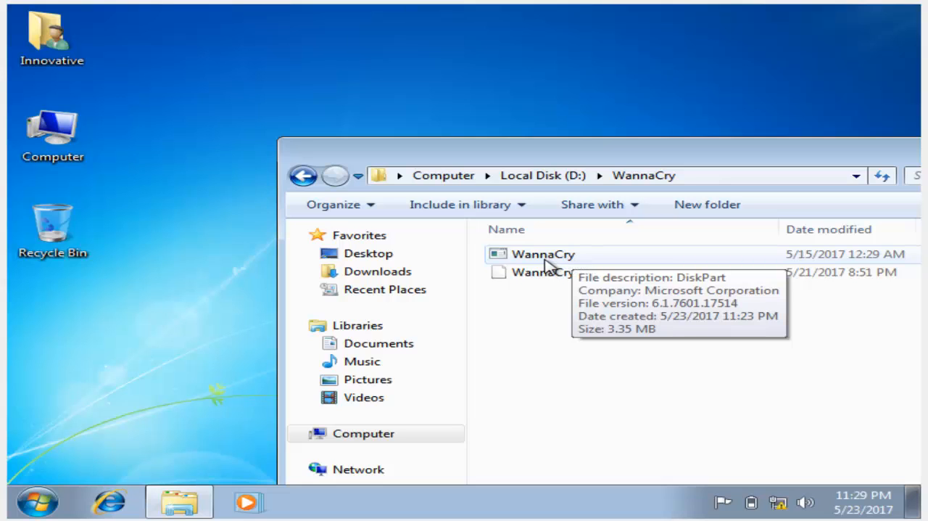
mouse_move(559, 164)
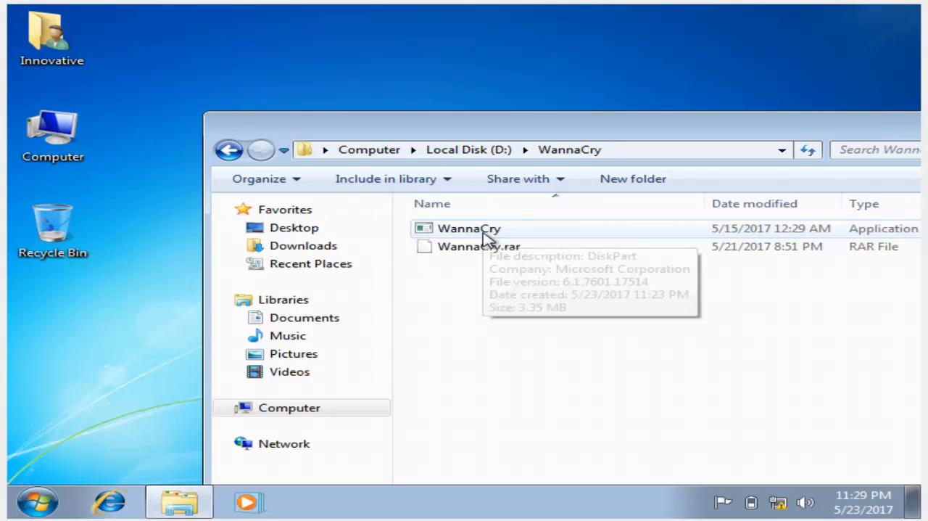
mouse_move(469, 239)
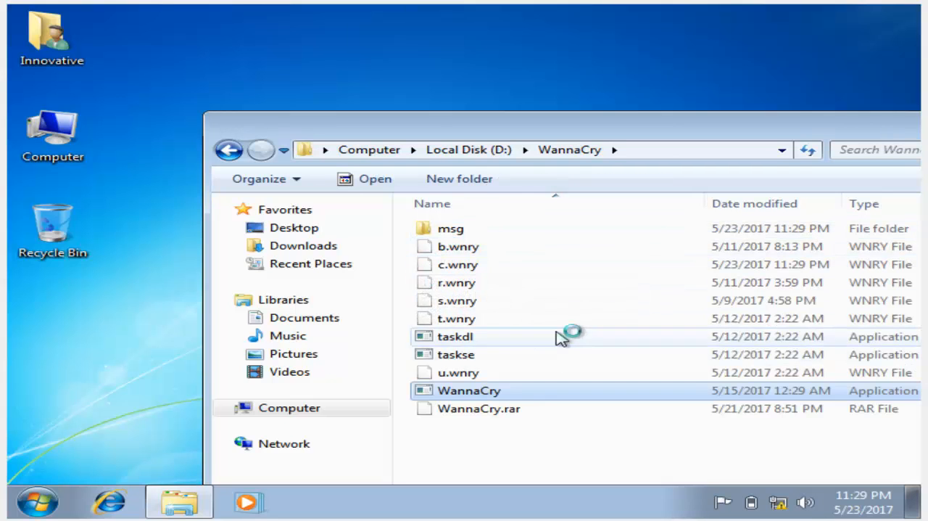
Maximize the WannaCry folder window while new ransomware files appear
double_click(468, 390)
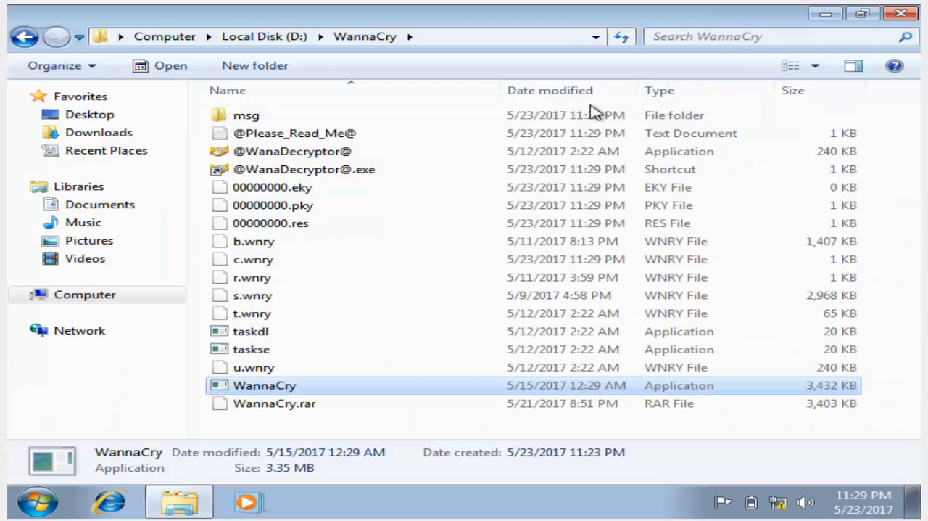
mouse_move(386, 211)
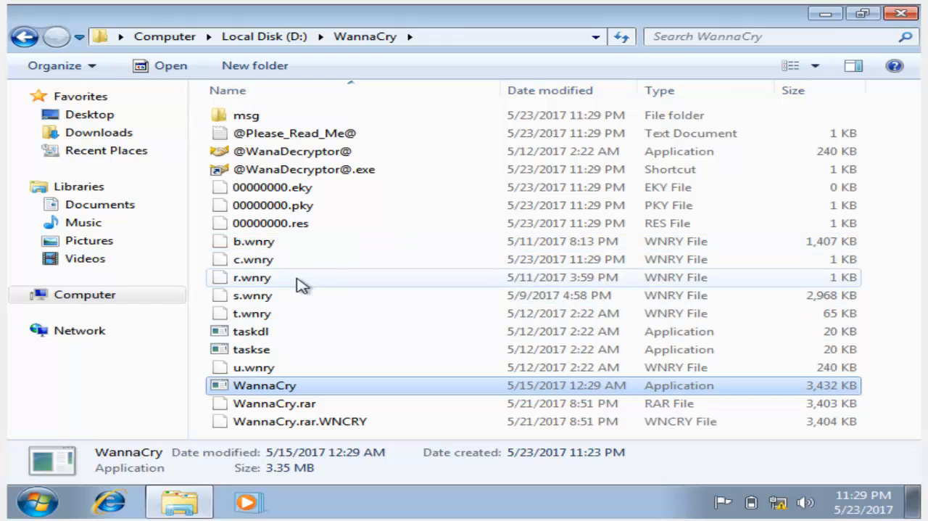
mouse_move(346, 346)
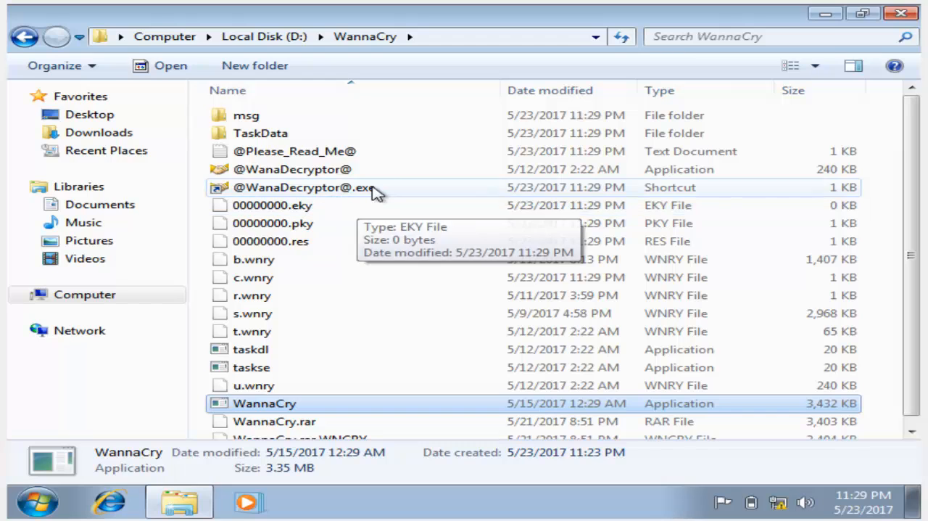
mouse_move(386, 297)
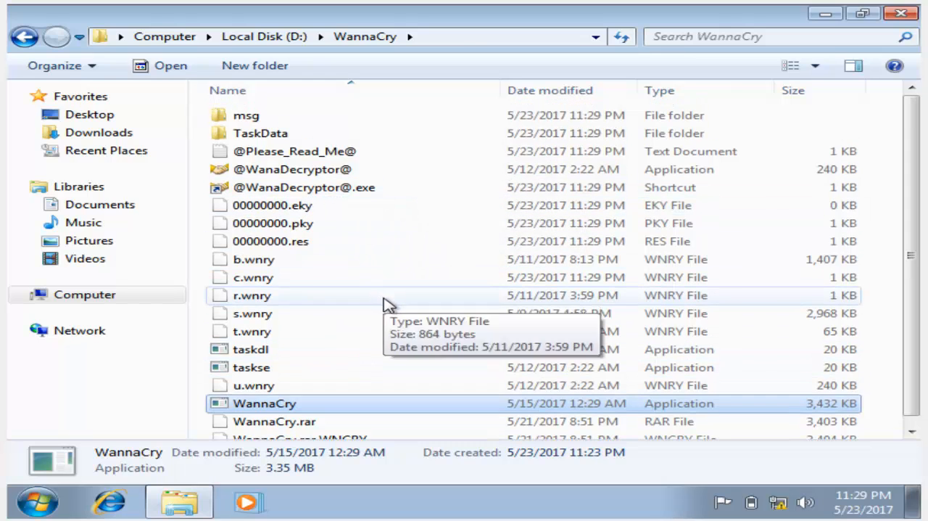
click(26, 38)
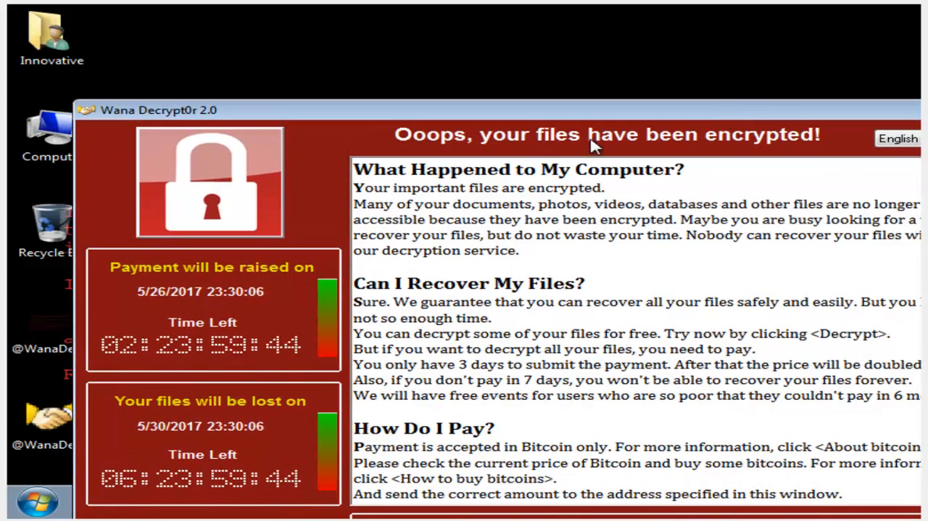
mouse_move(304, 136)
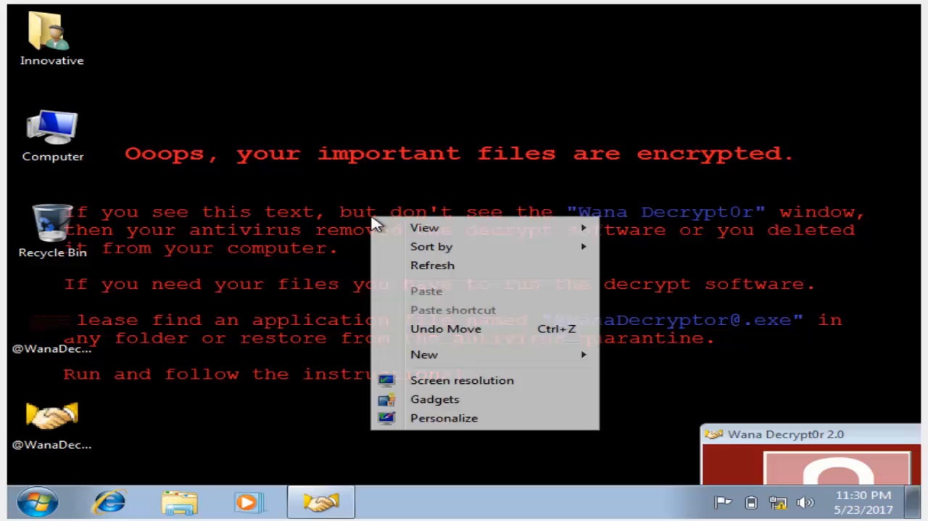
Refresh the ransom-note desktop and select the Innovative user folder
click(432, 266)
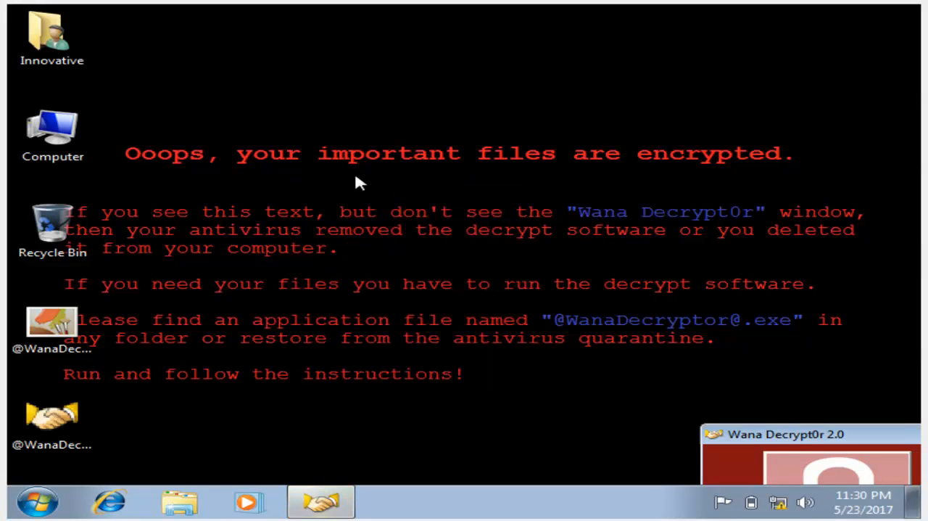
click(51, 33)
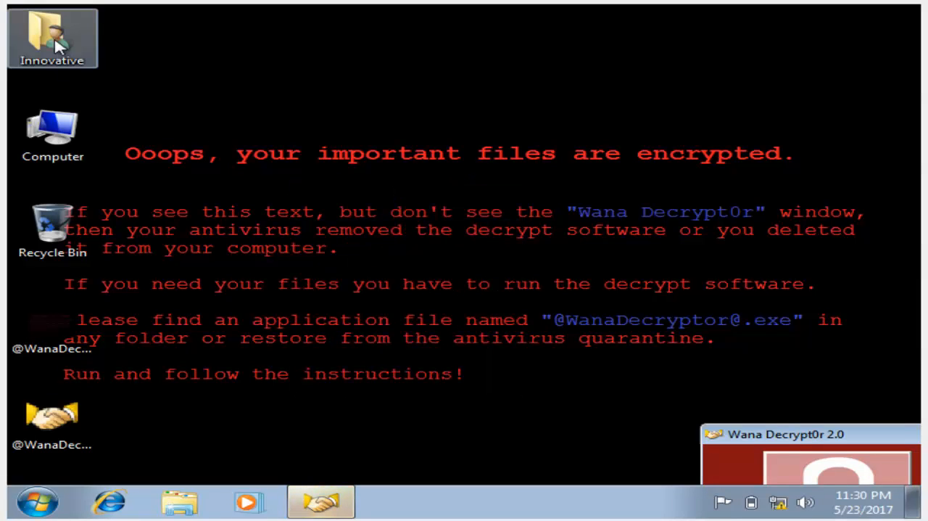
Open the Innovative user folder, then its Downloads folder
double_click(51, 33)
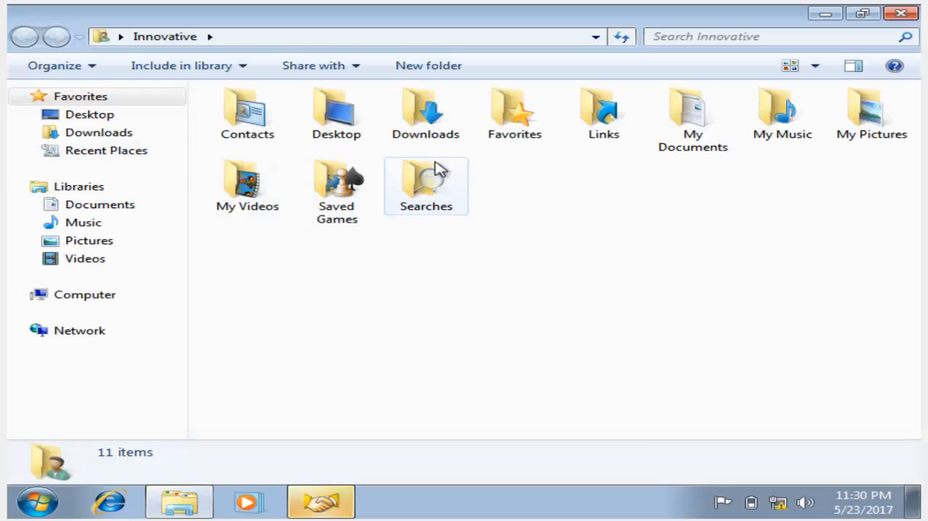
double_click(425, 105)
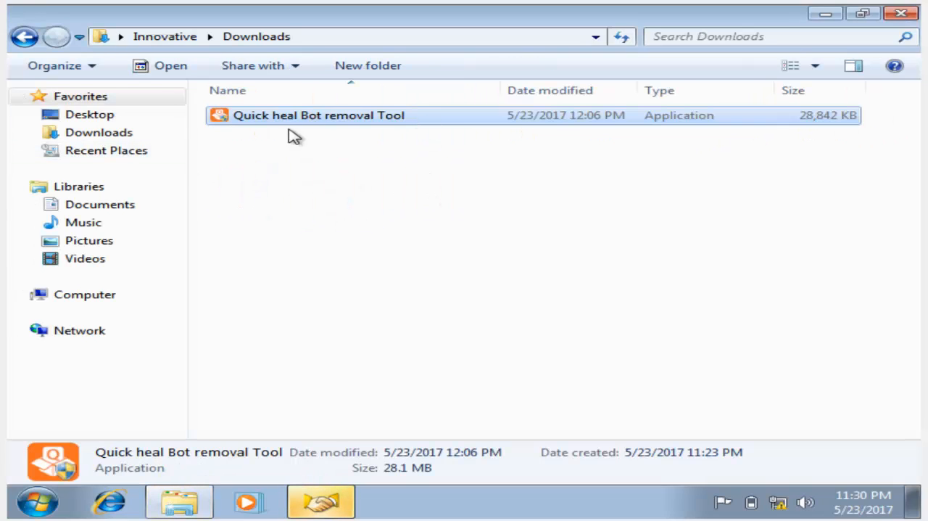
mouse_move(388, 127)
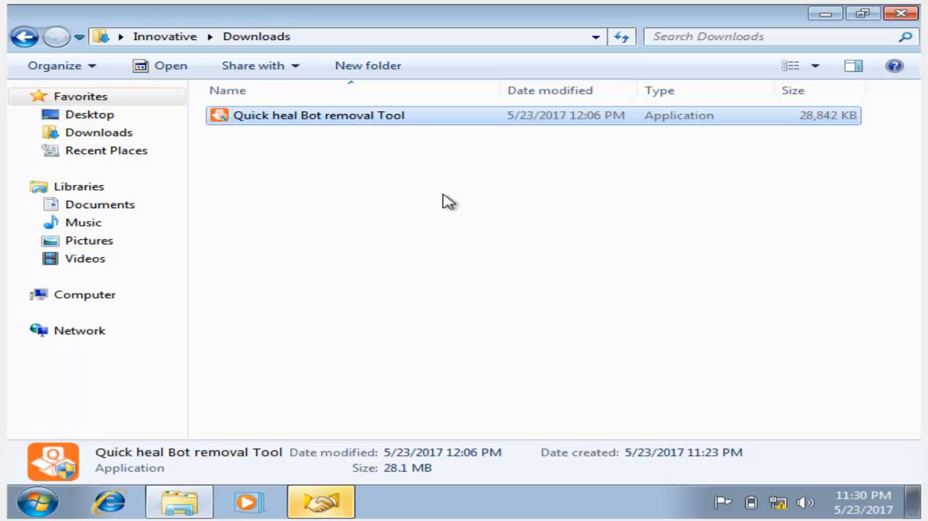
mouse_move(308, 155)
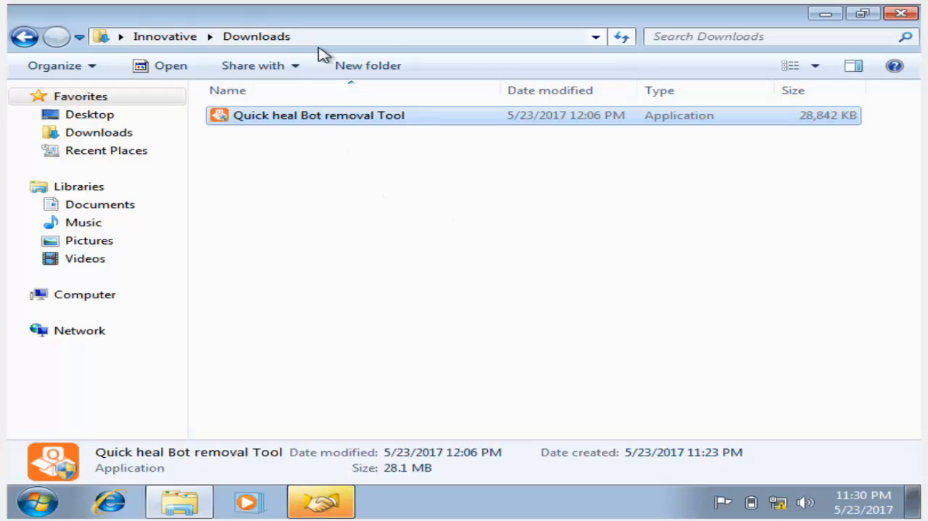
mouse_move(309, 127)
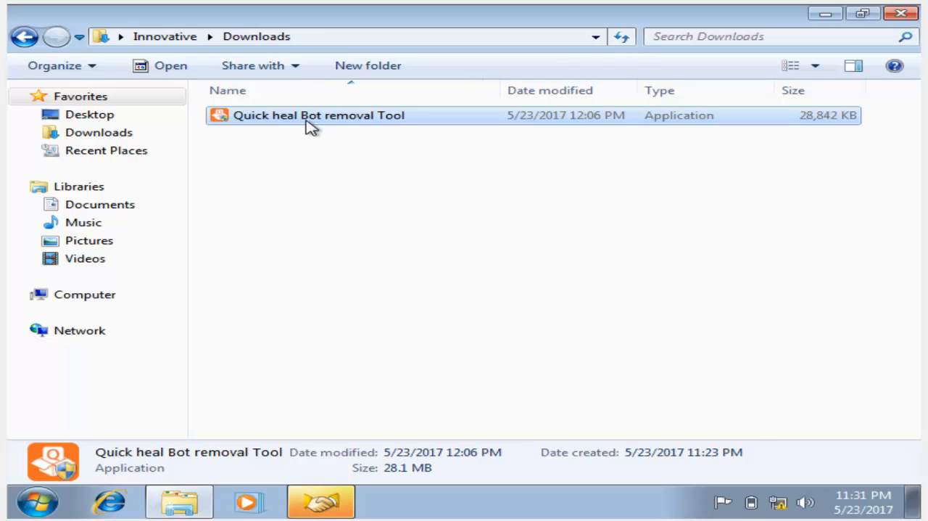
mouse_move(280, 117)
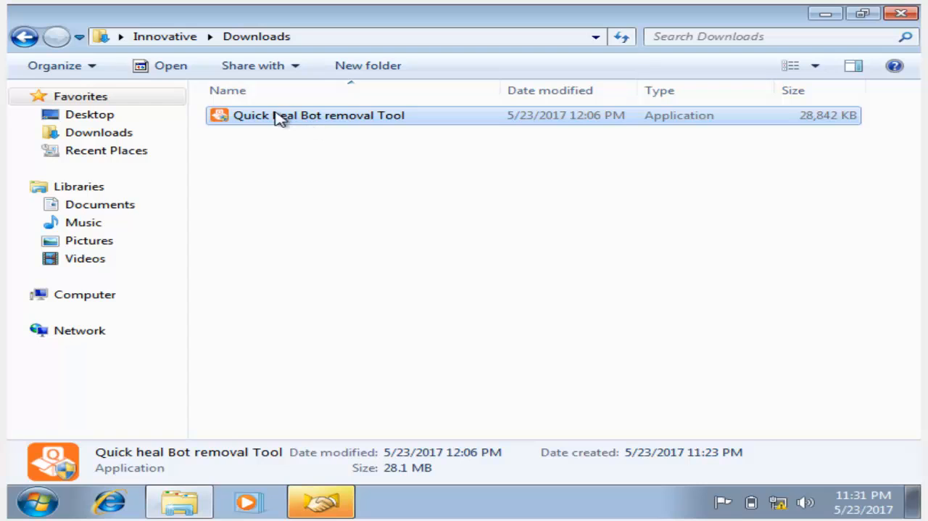
mouse_move(280, 127)
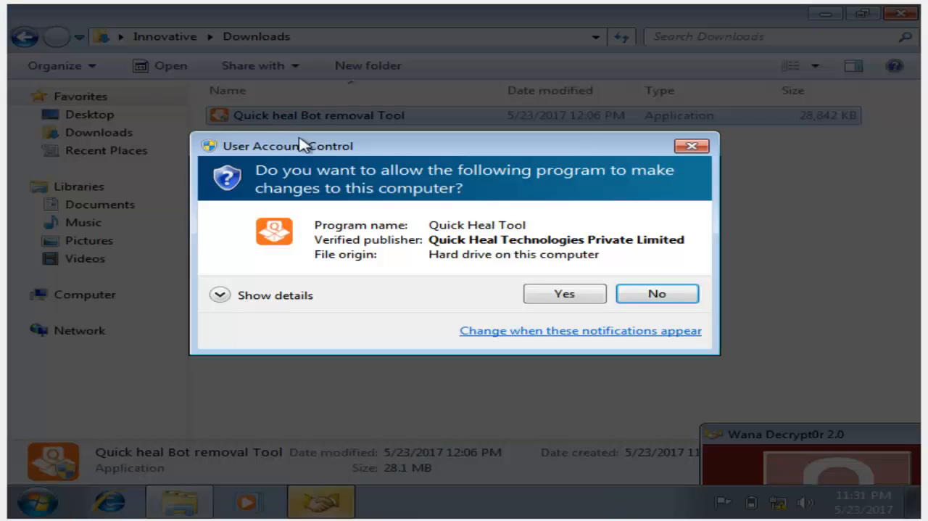
Approve the User Account Control prompt for the Quick Heal tool
click(564, 293)
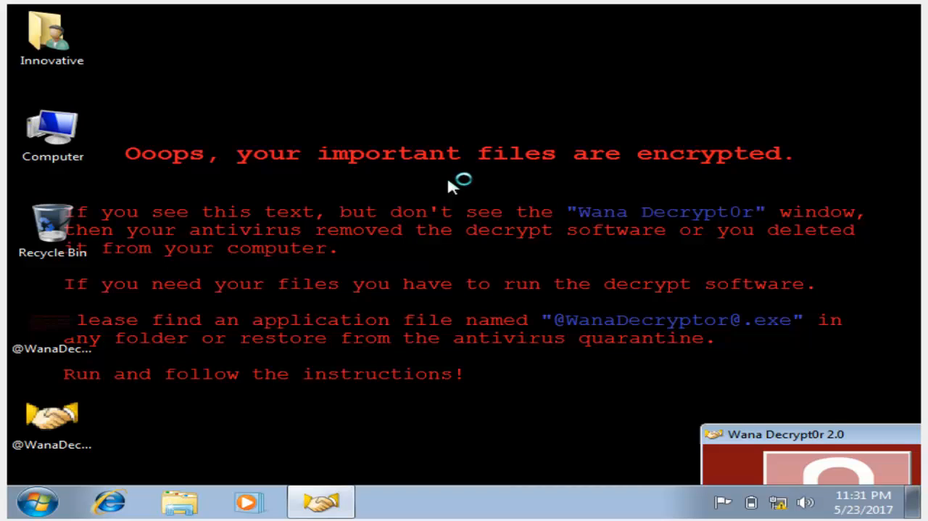
mouse_move(450, 187)
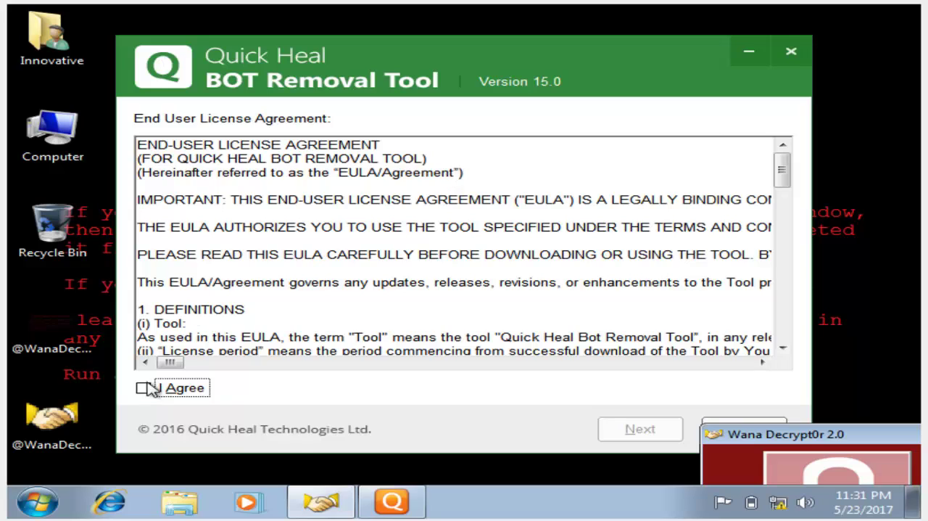
Accept the license agreement, keep Quick Scan selected, and start the scan
click(144, 388)
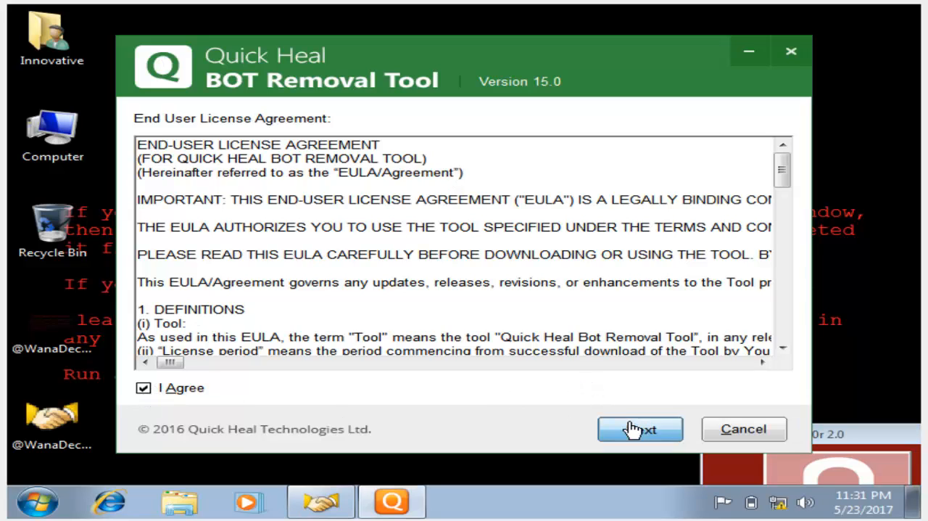
click(641, 429)
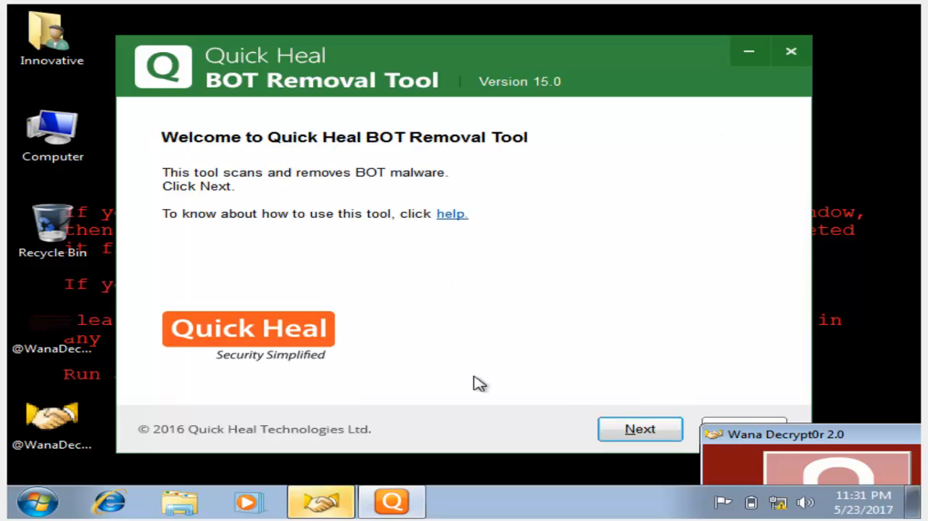
mouse_move(367, 263)
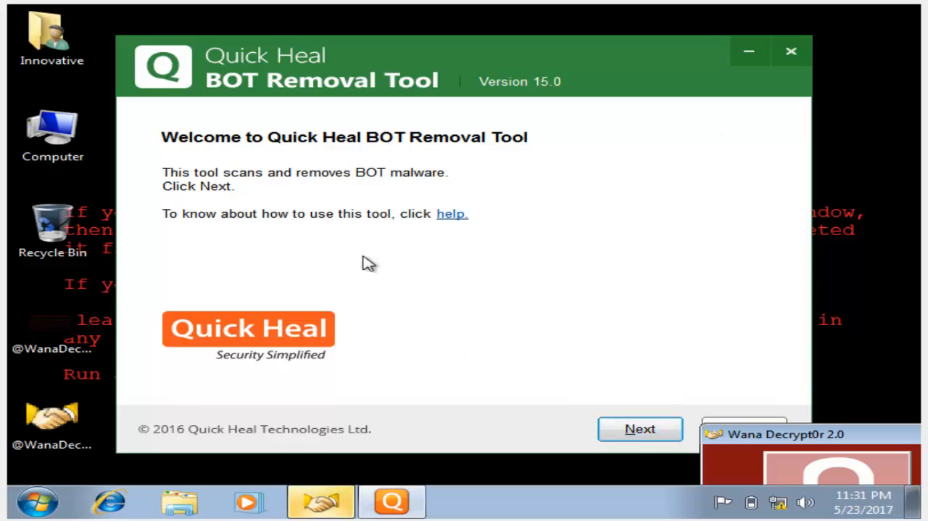
mouse_move(312, 188)
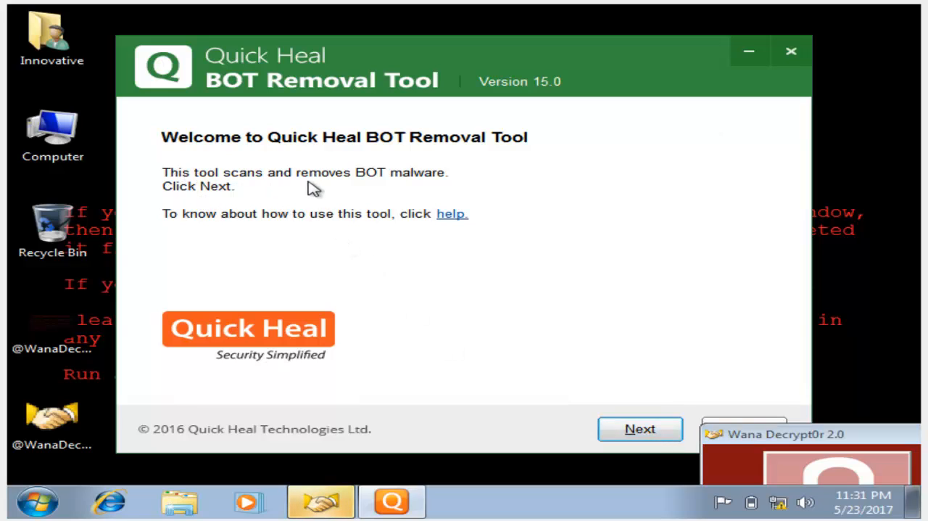
mouse_move(325, 195)
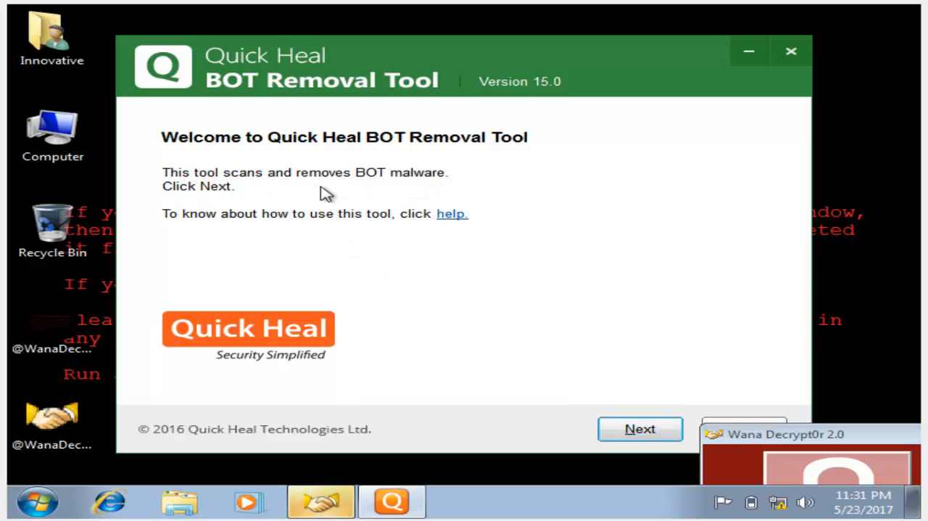
click(640, 428)
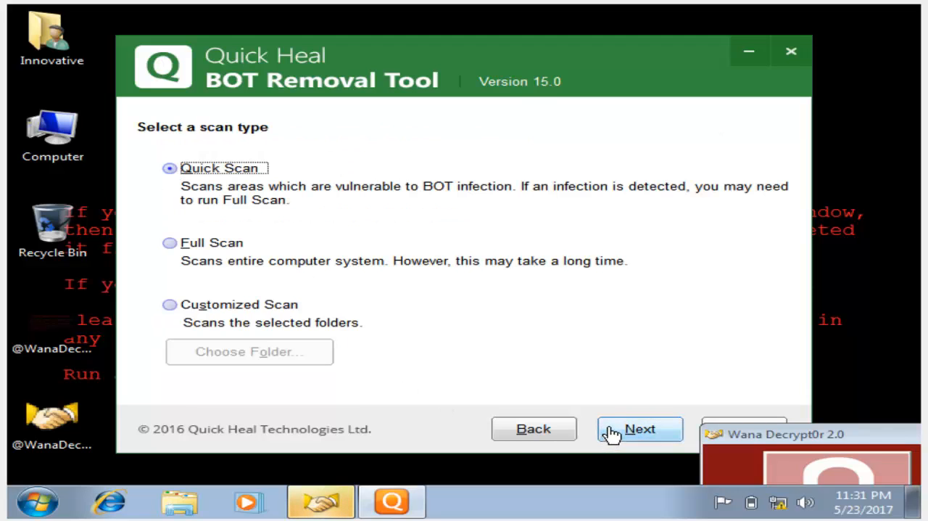
mouse_move(177, 138)
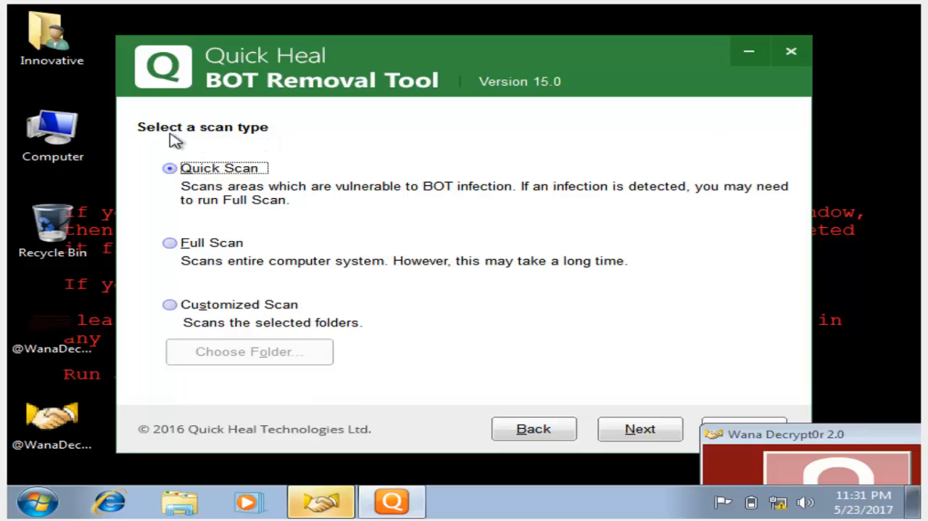
mouse_move(597, 403)
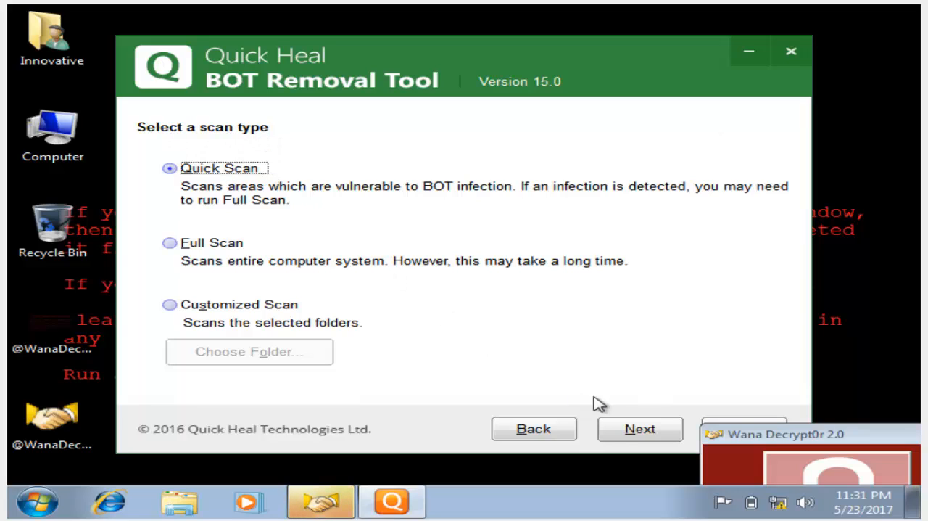
click(640, 429)
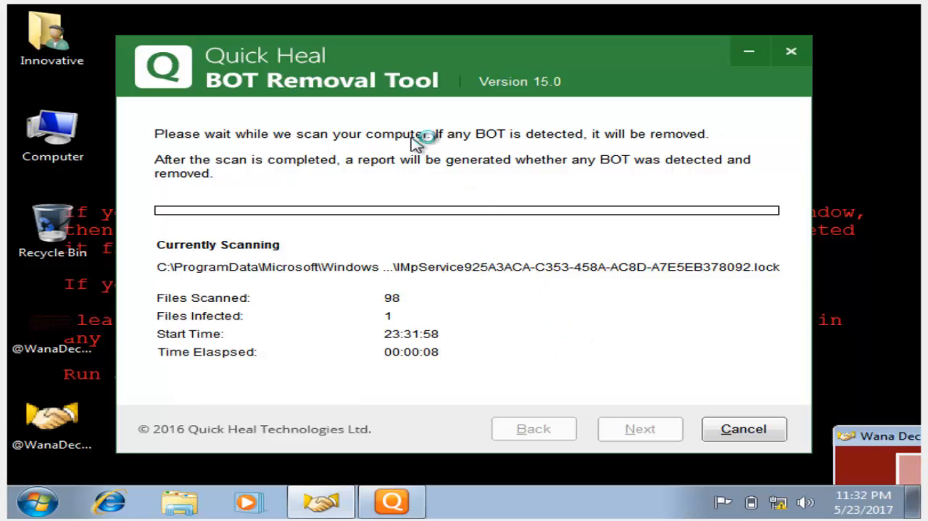
mouse_move(468, 187)
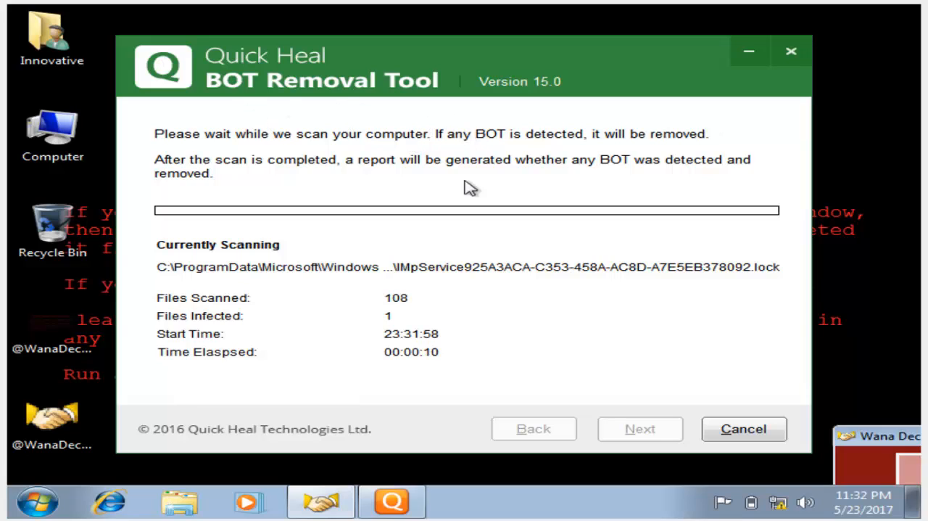
mouse_move(397, 319)
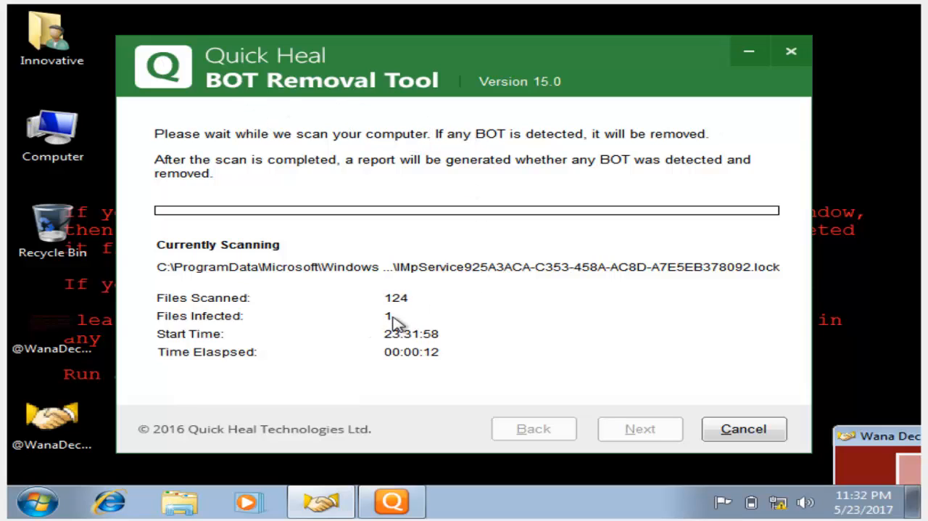
mouse_move(535, 292)
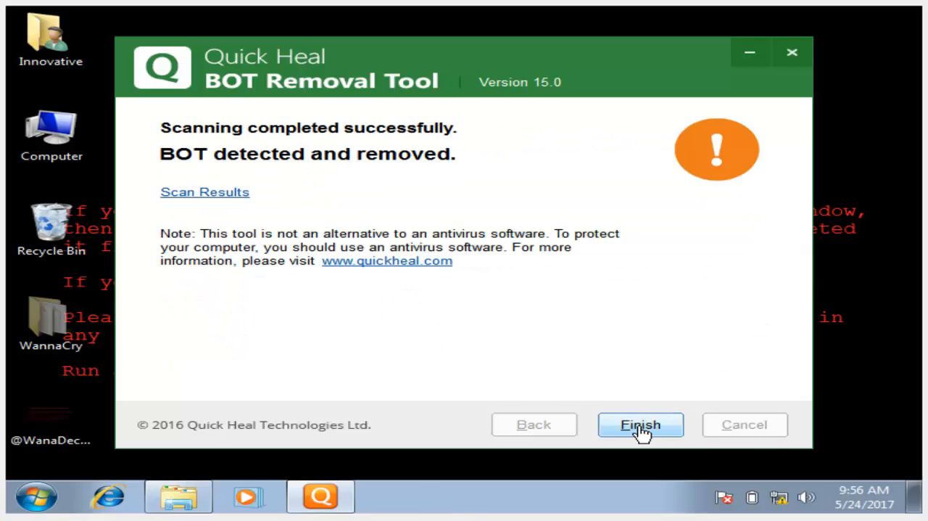
click(641, 424)
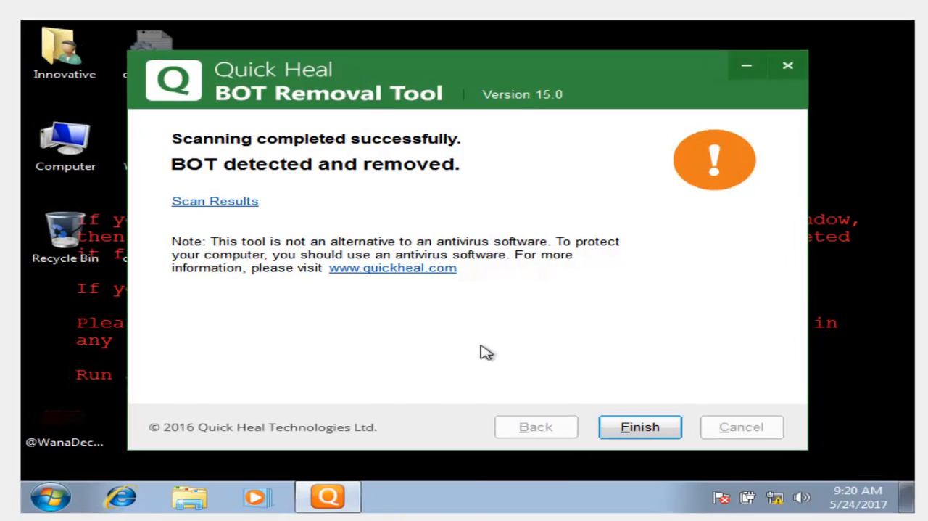
mouse_move(566, 330)
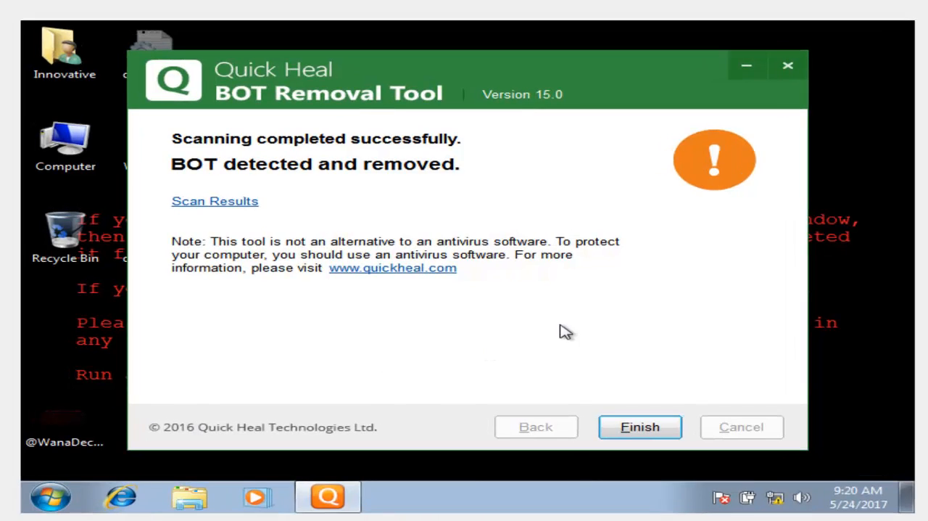
mouse_move(525, 318)
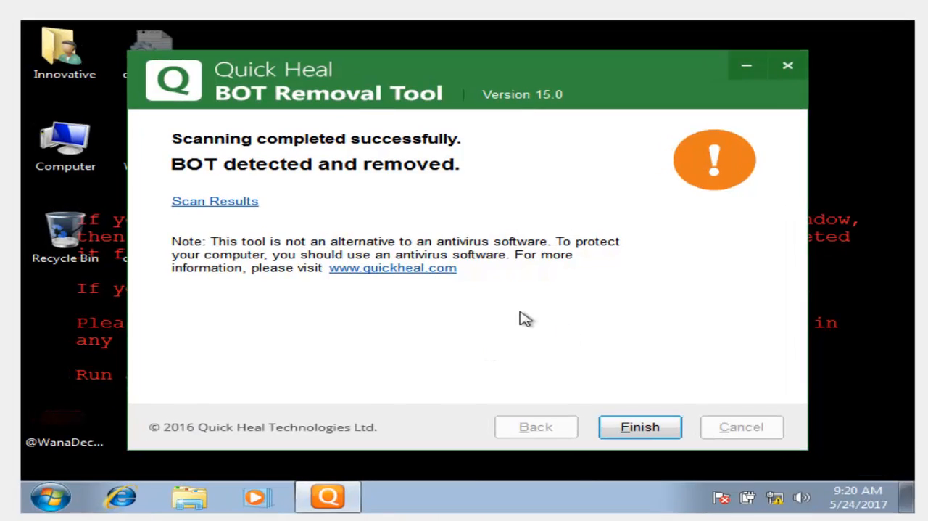
mouse_move(265, 168)
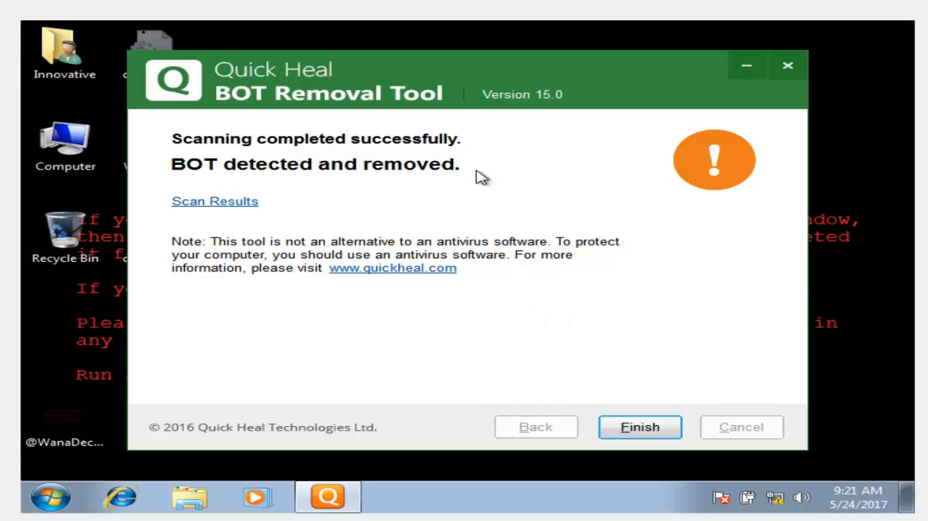
mouse_move(402, 260)
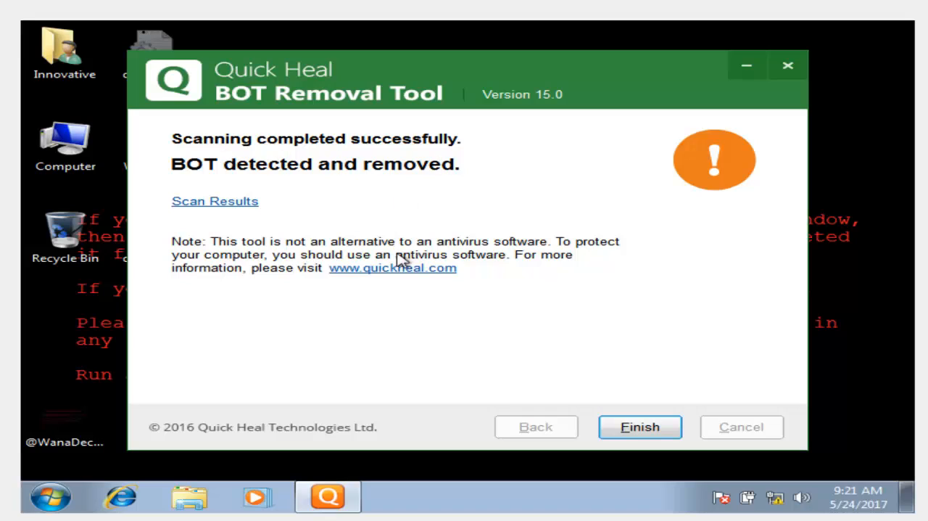
mouse_move(429, 189)
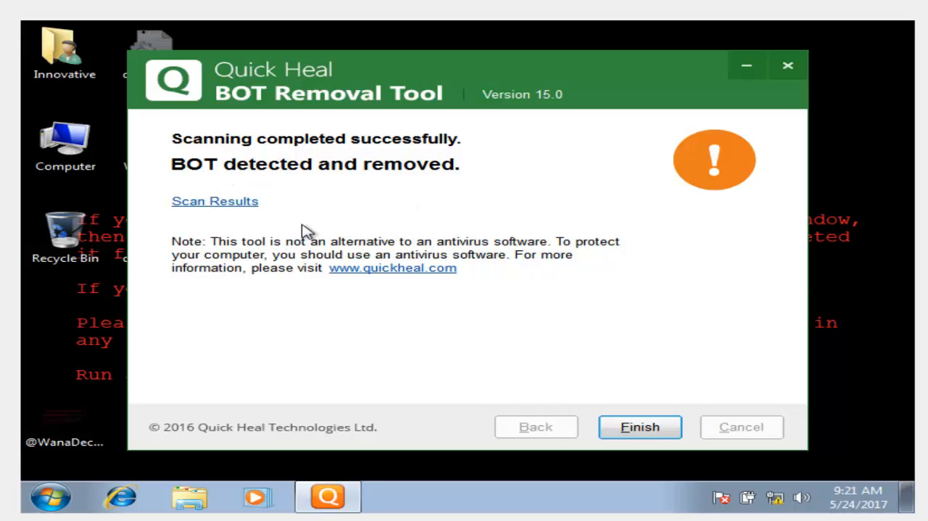
mouse_move(227, 208)
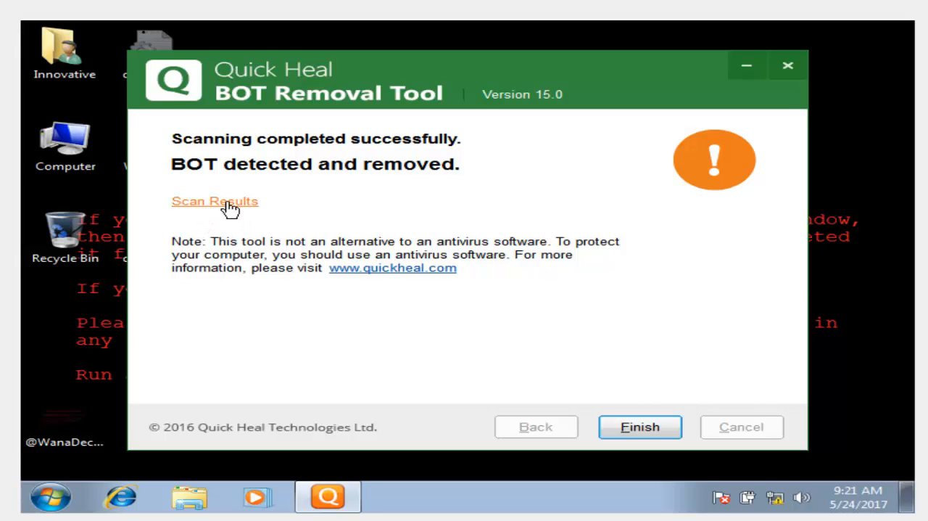
Review the scan log, save it to the Desktop as Report.txt, and close it
click(215, 201)
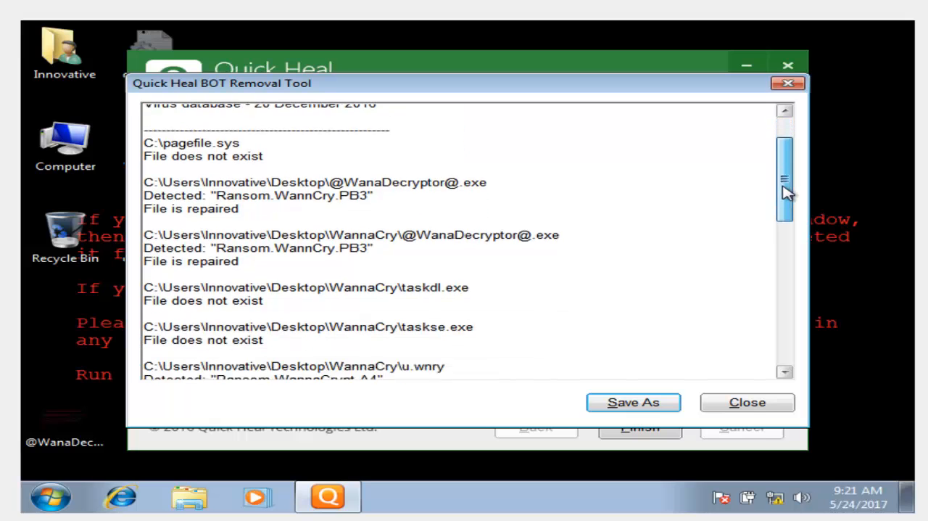
drag(785, 181, 784, 280)
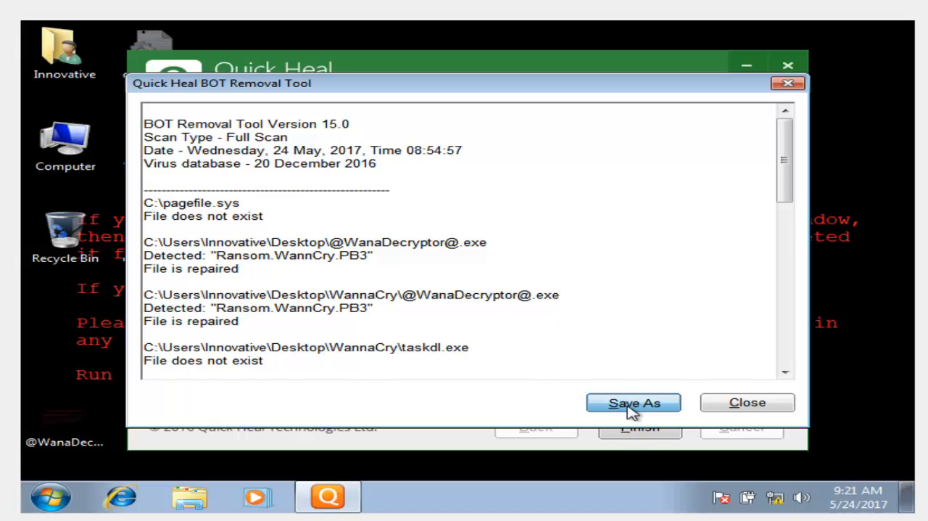
click(634, 402)
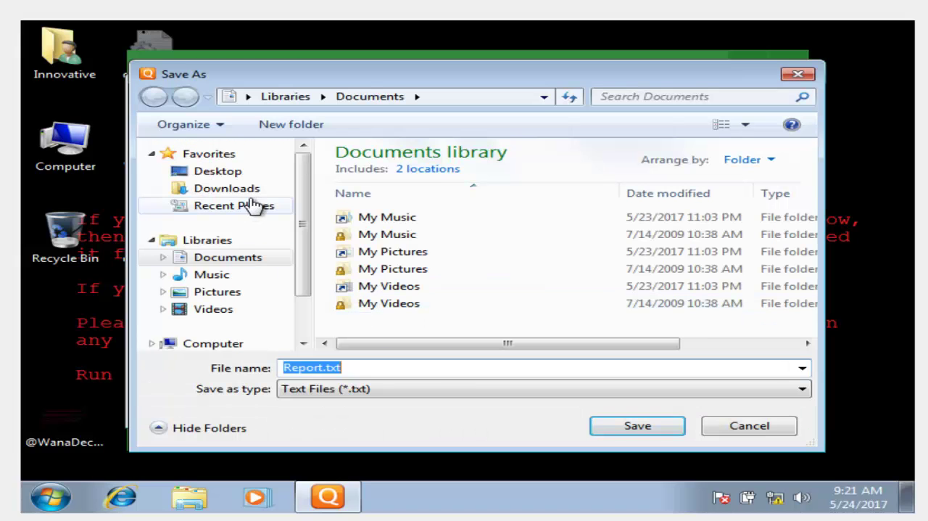
click(218, 170)
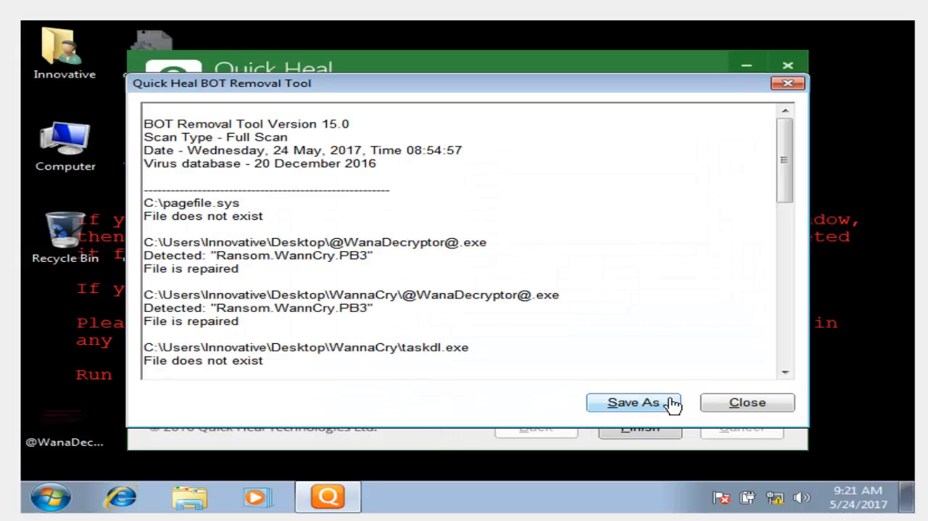
click(635, 402)
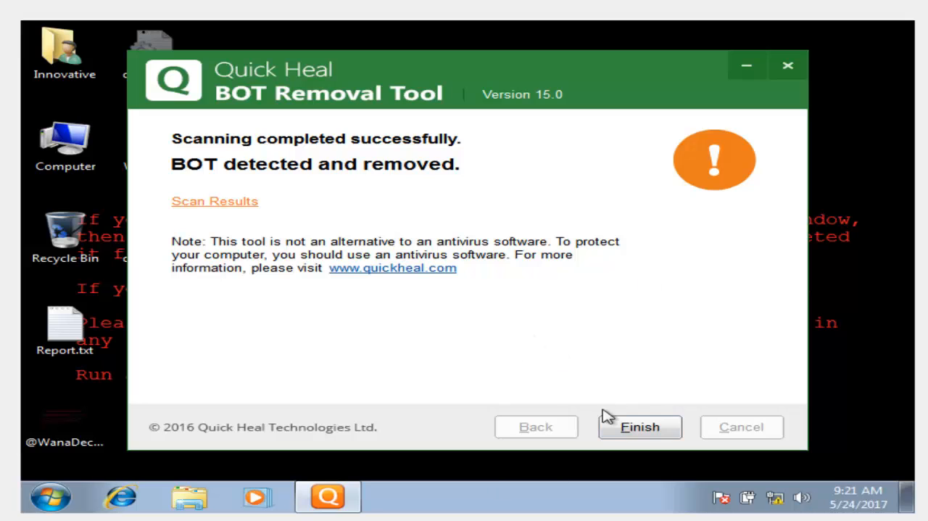
Finish Quick Heal and open the desktop WannaCry folder to view its 13 files
click(640, 426)
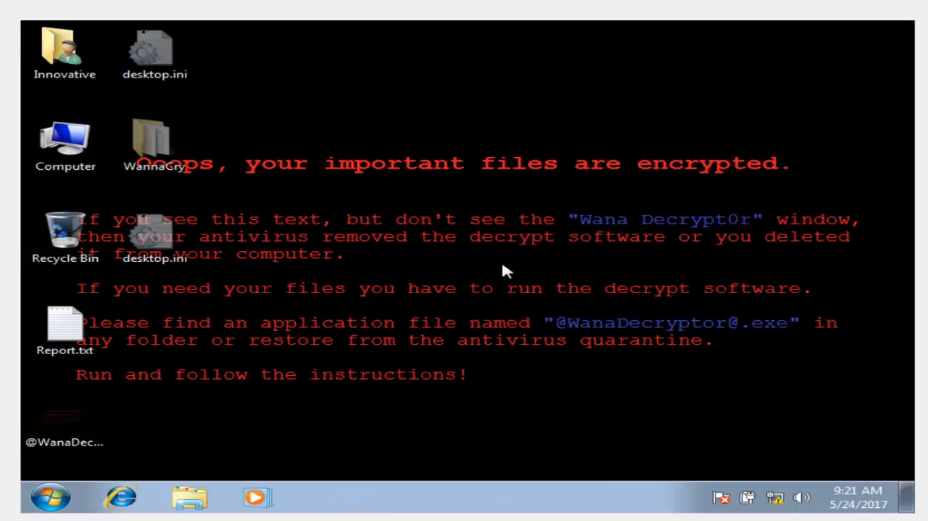
right_click(506, 271)
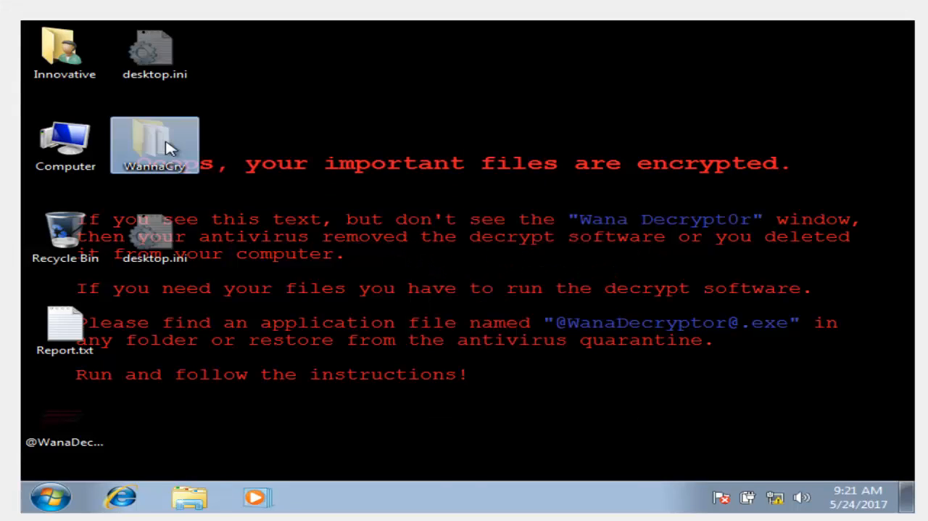
double_click(154, 143)
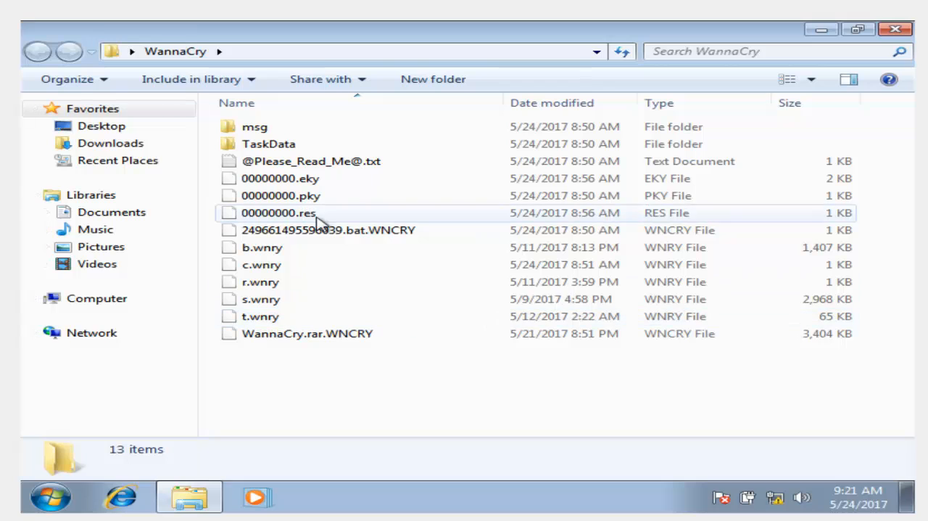
double_click(268, 144)
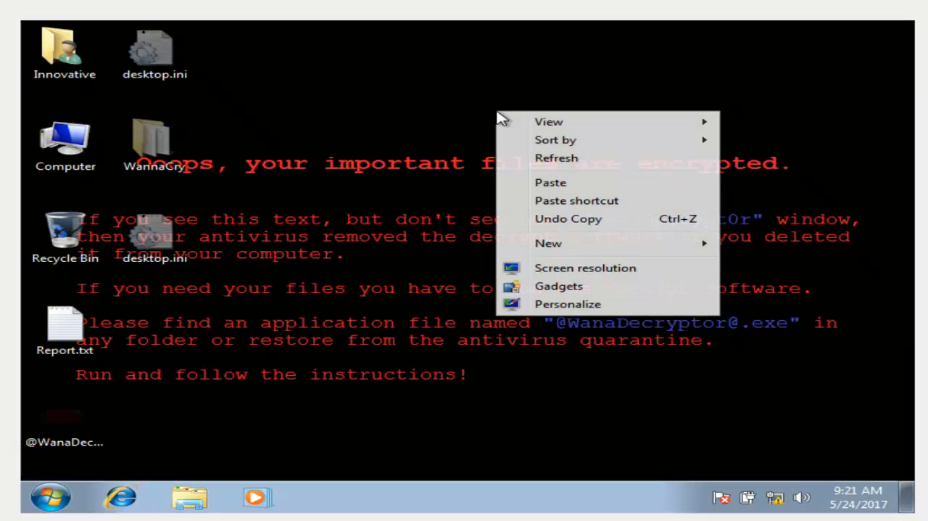
click(301, 192)
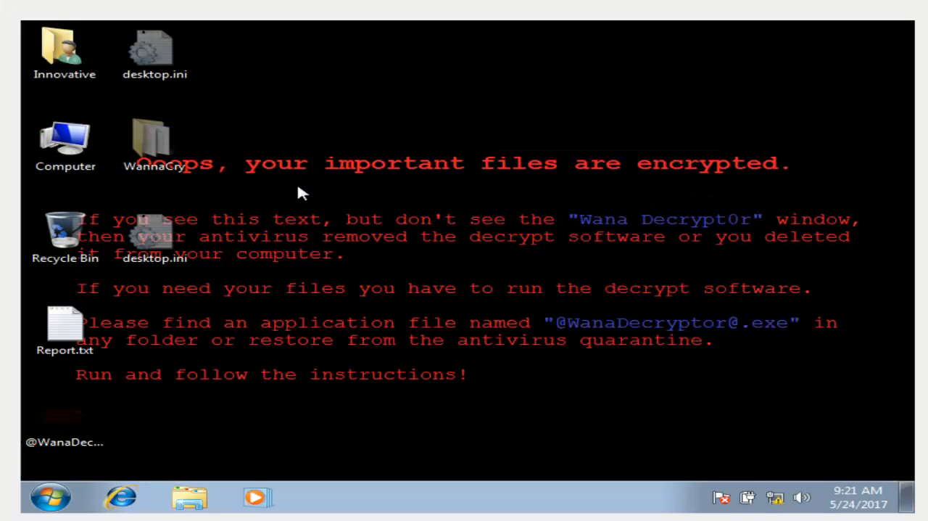
click(53, 510)
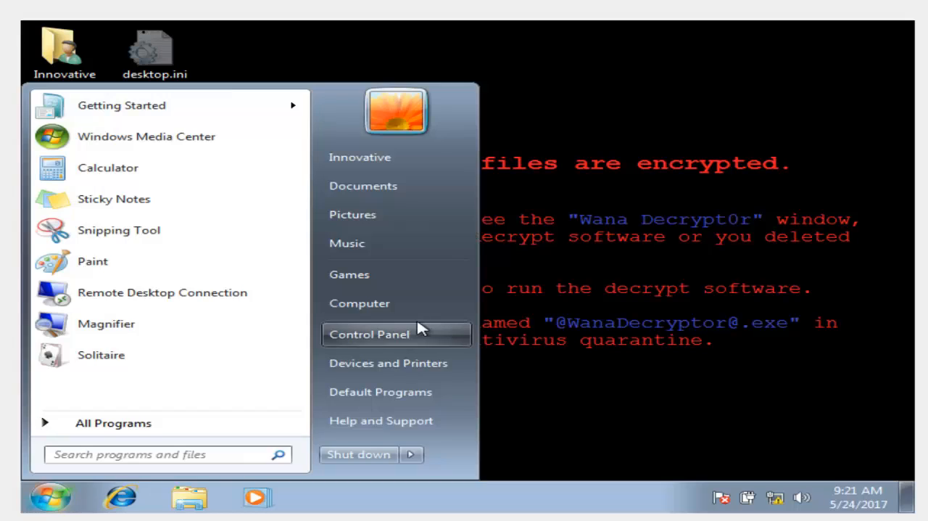
click(388, 363)
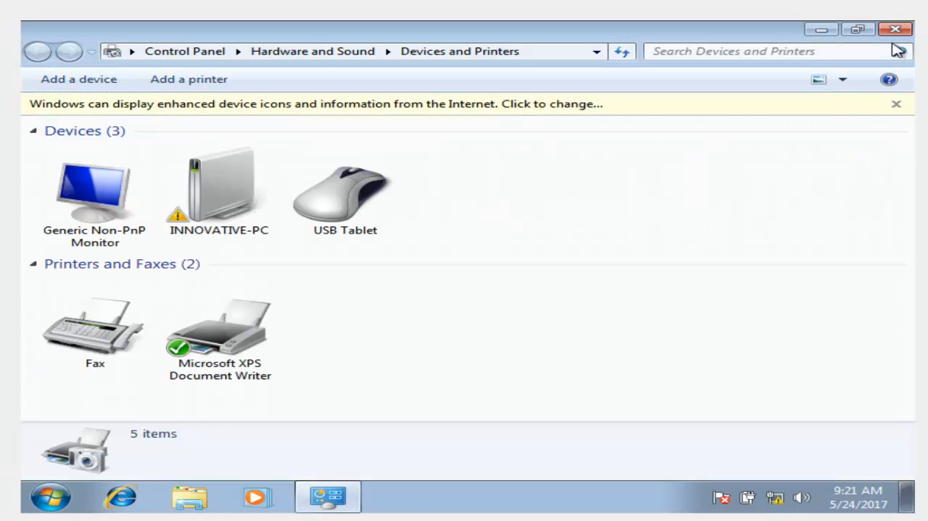
click(48, 499)
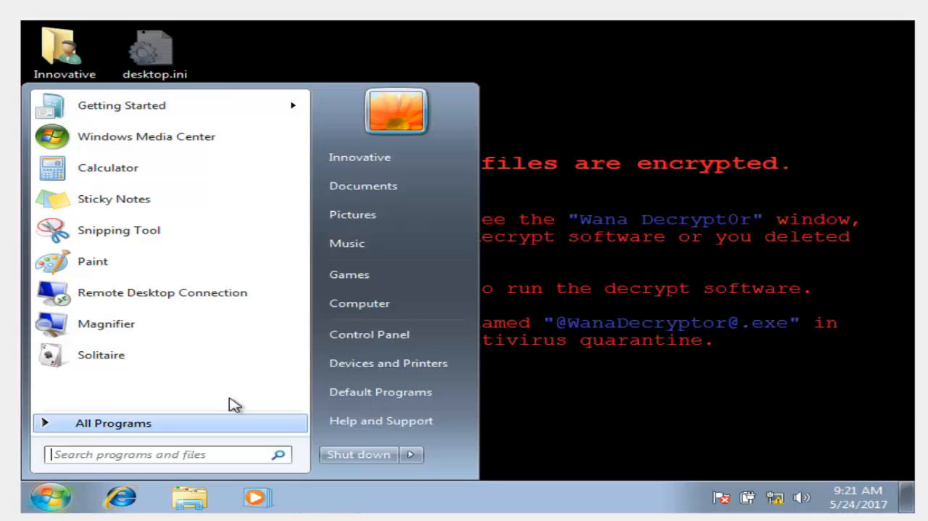
click(370, 334)
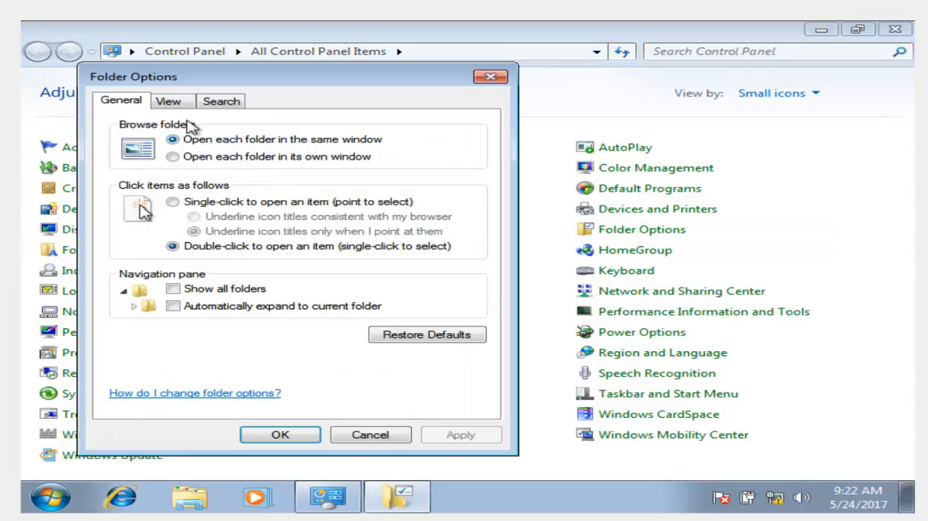
click(169, 101)
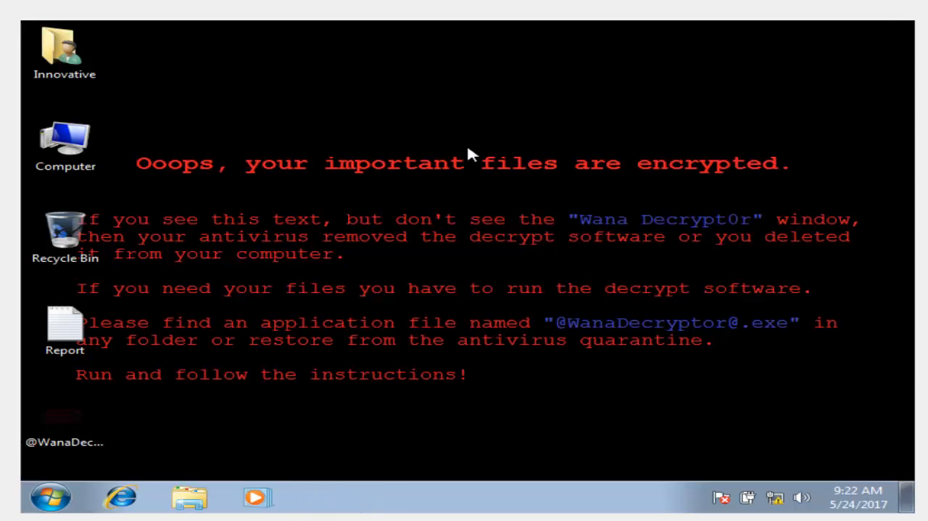
mouse_move(170, 366)
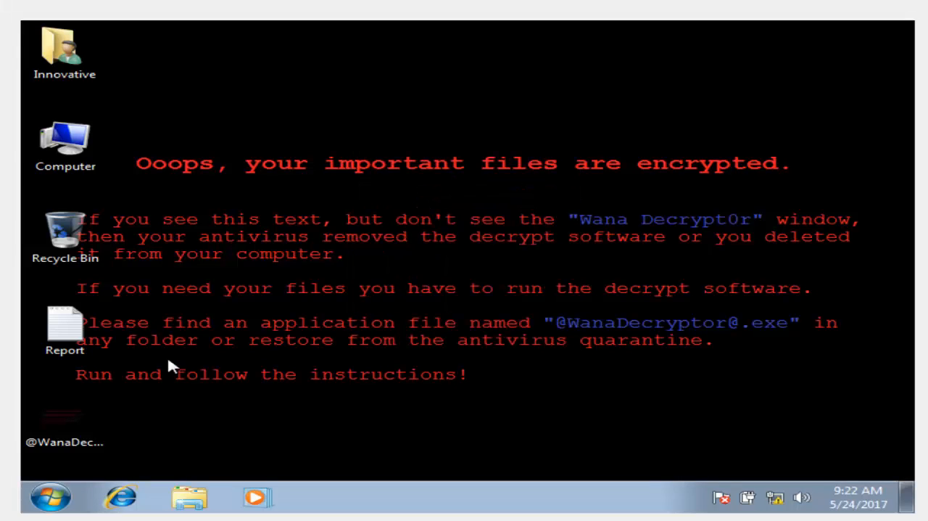
right_click(64, 421)
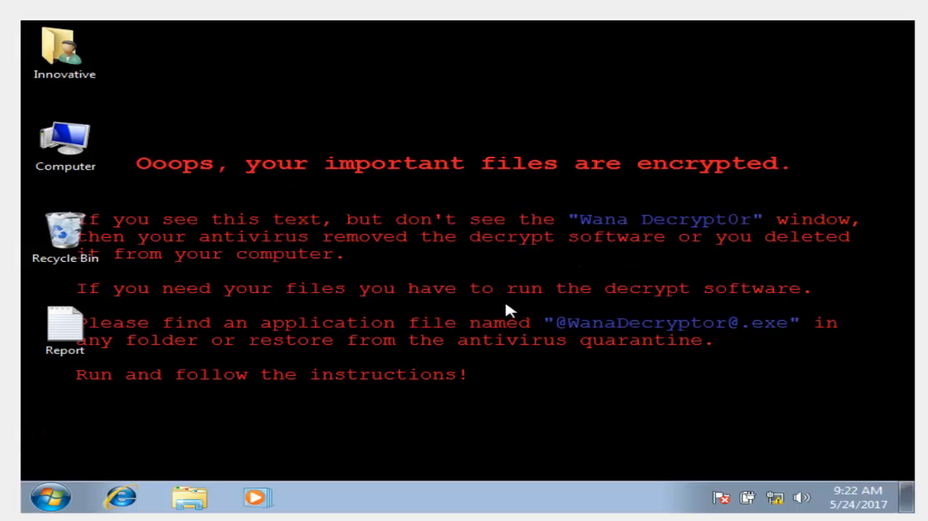
right_click(507, 308)
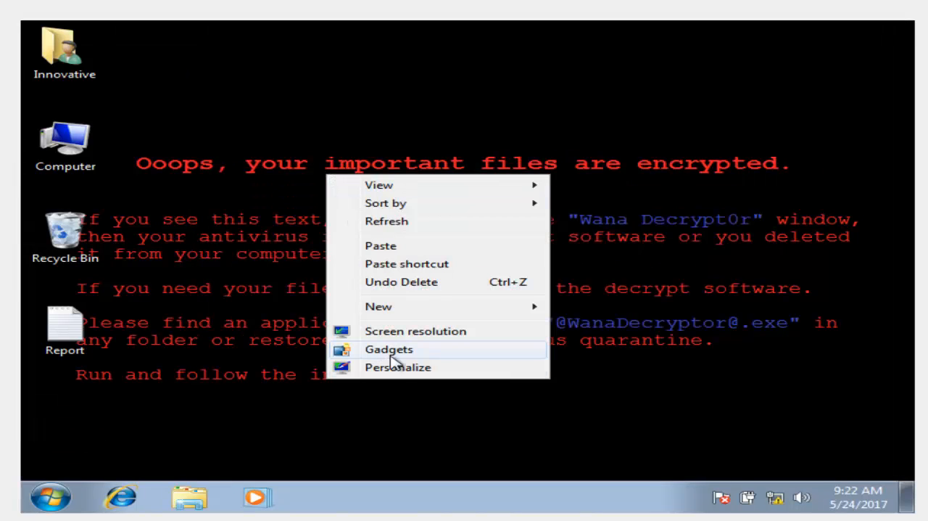
click(398, 367)
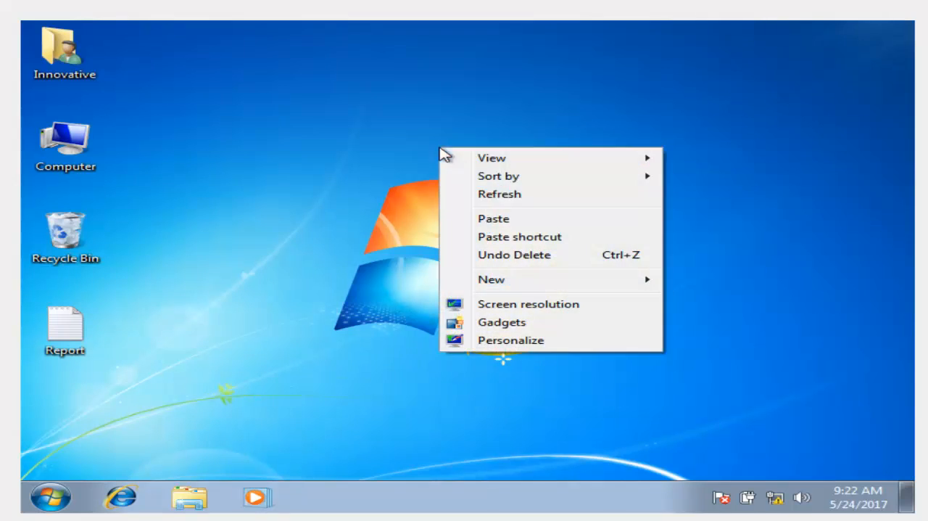
click(139, 231)
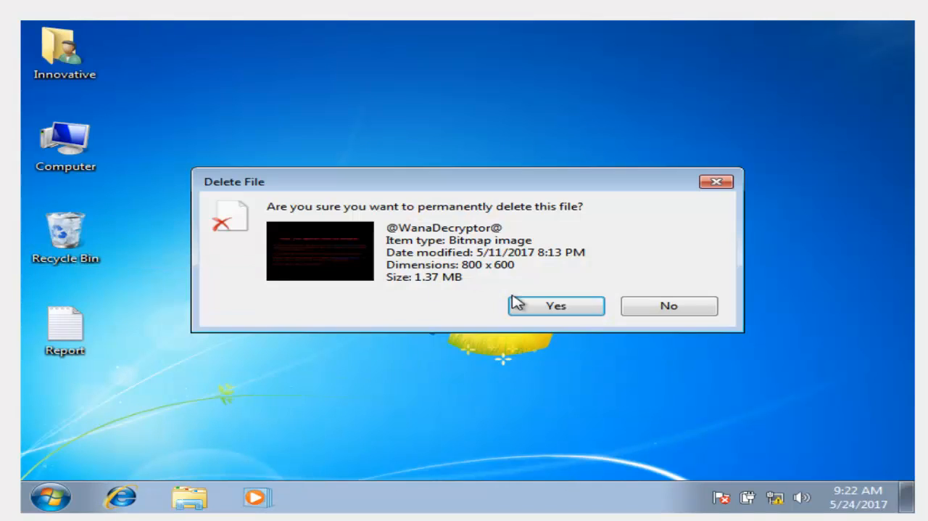
click(556, 306)
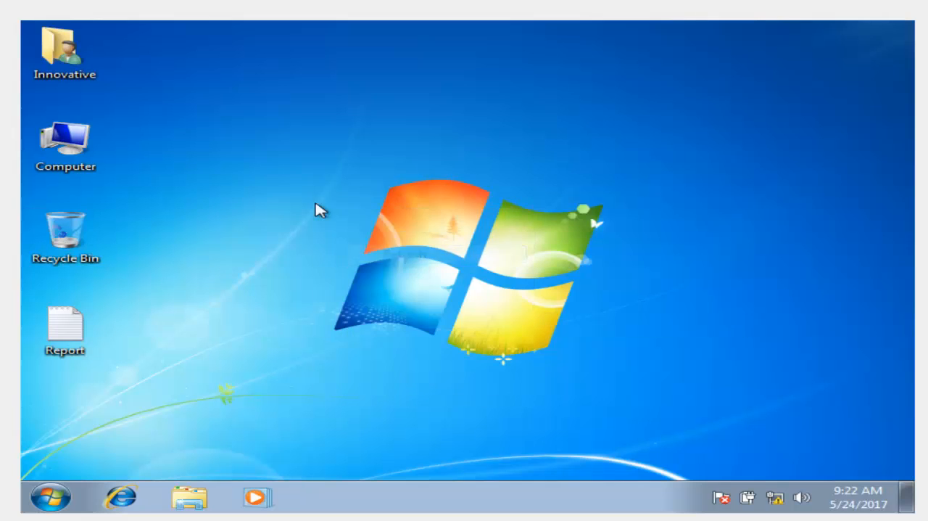
mouse_move(370, 254)
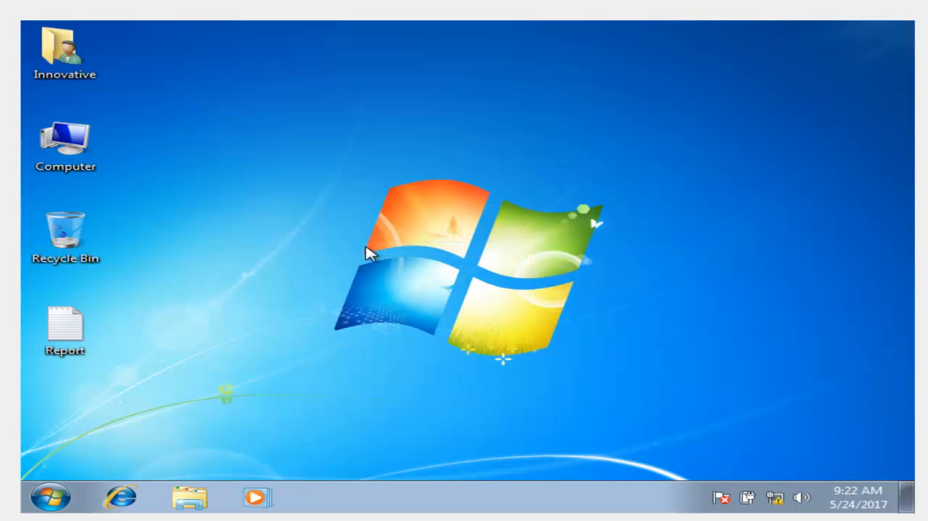
mouse_move(313, 498)
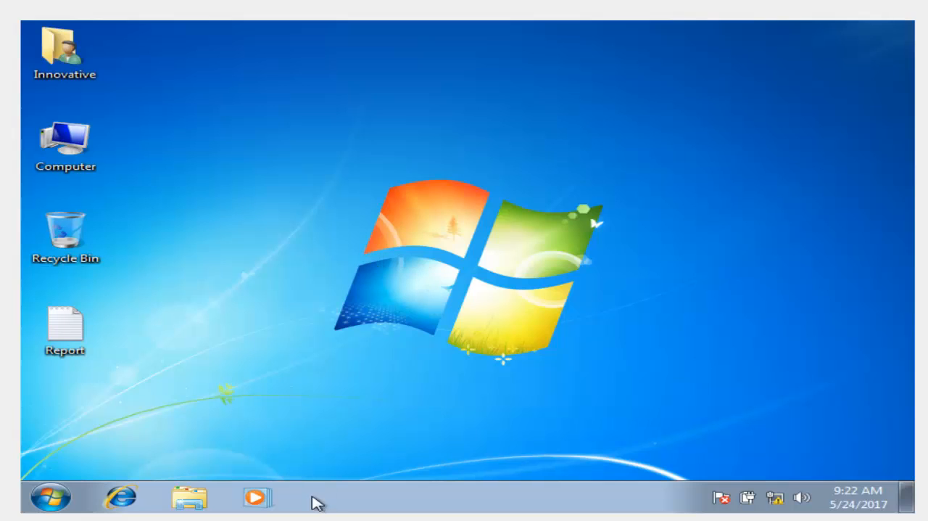
click(66, 138)
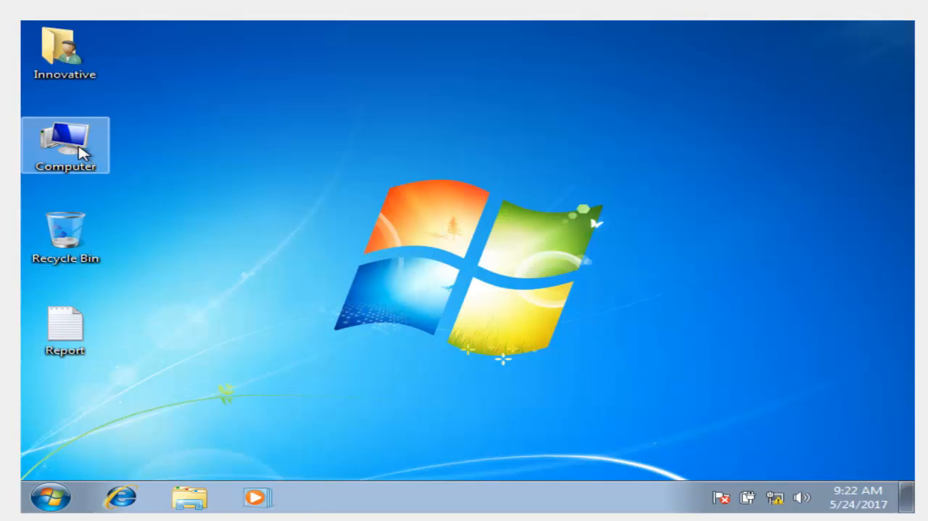
double_click(64, 136)
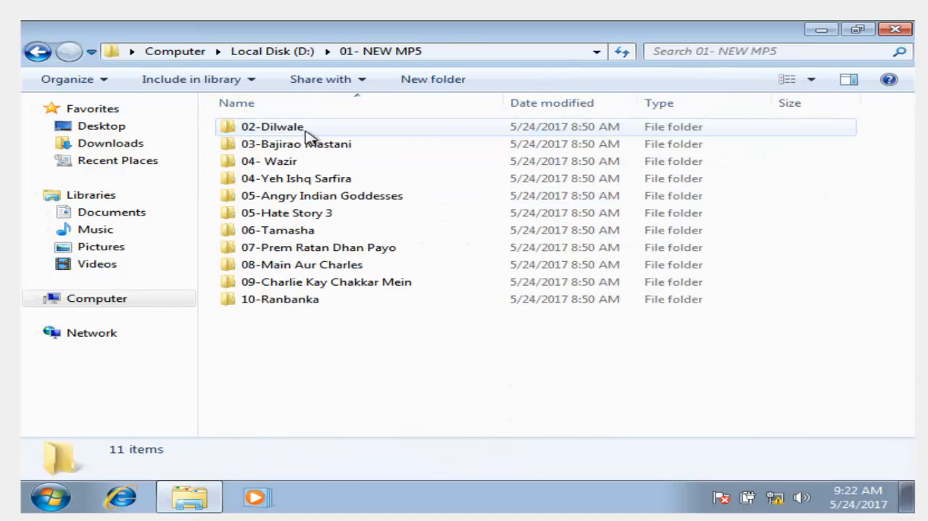
double_click(298, 143)
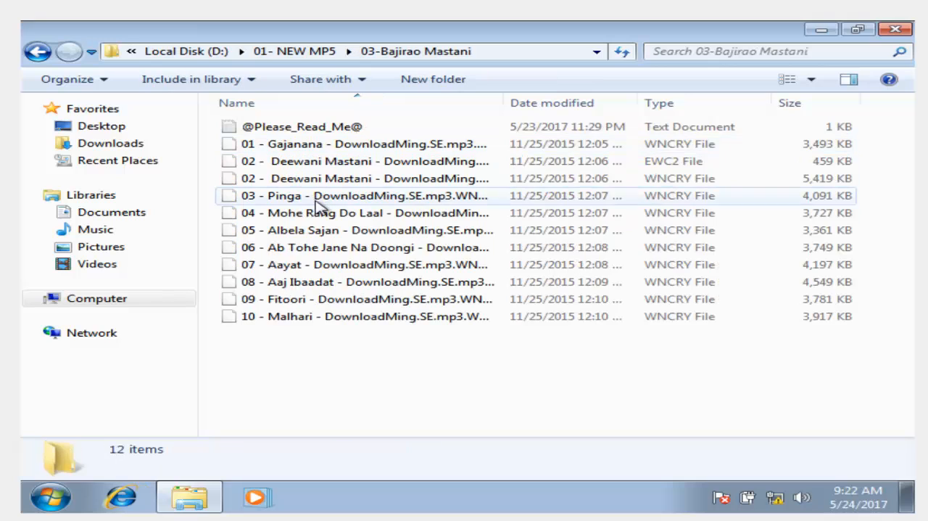
click(303, 126)
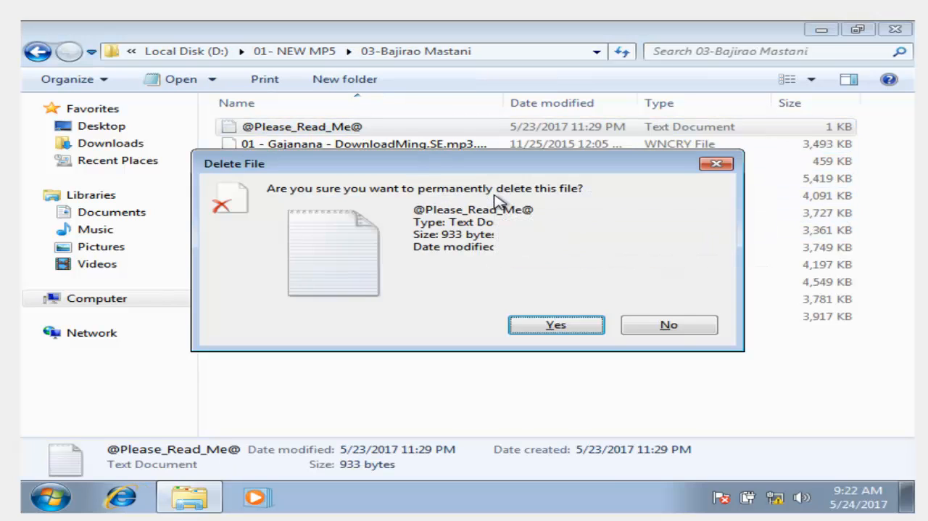
click(557, 324)
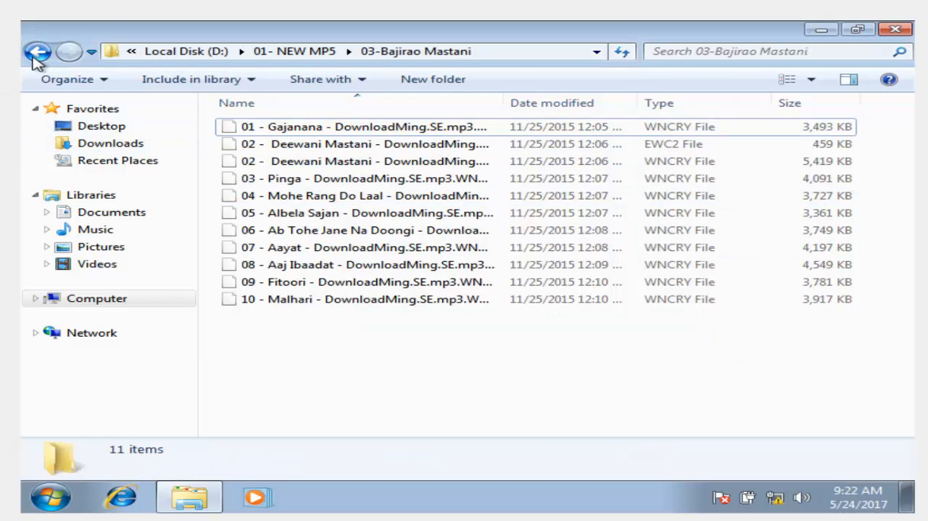
click(37, 51)
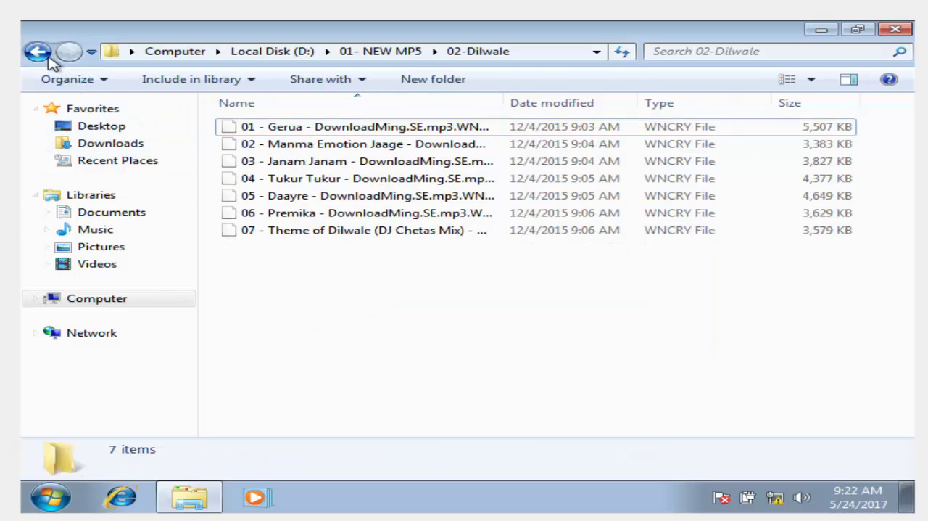
click(38, 51)
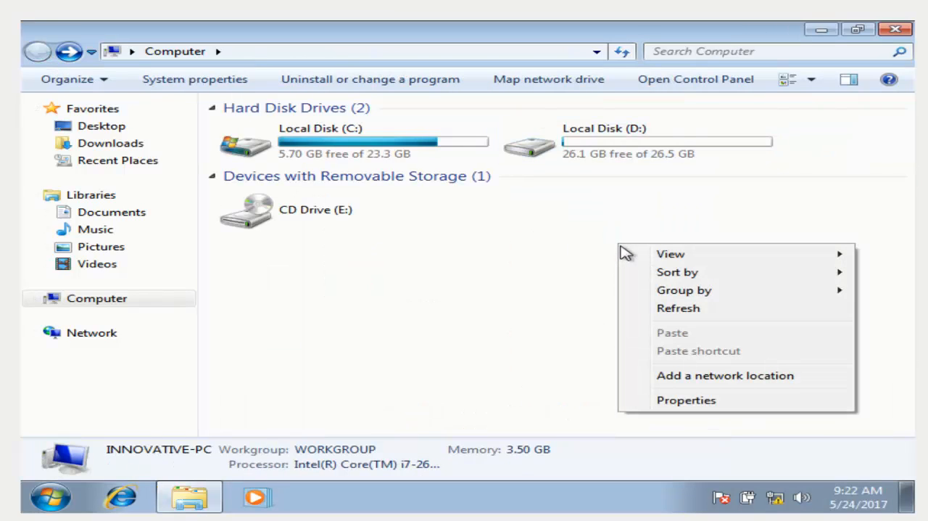
click(740, 455)
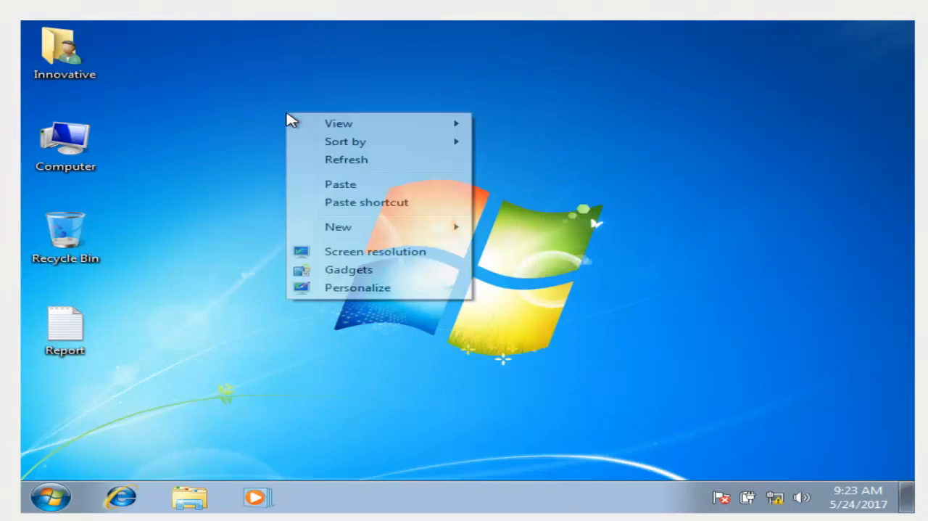
mouse_move(359, 171)
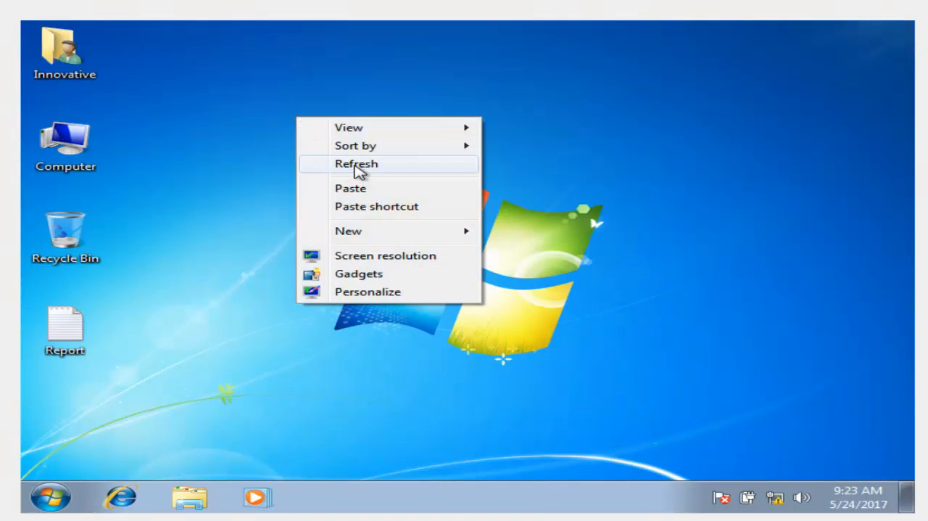
click(356, 163)
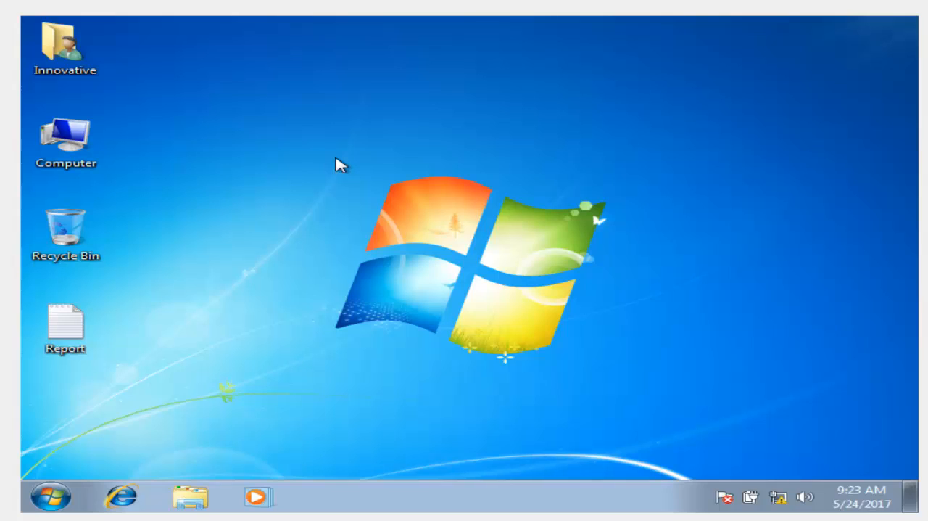
mouse_move(377, 190)
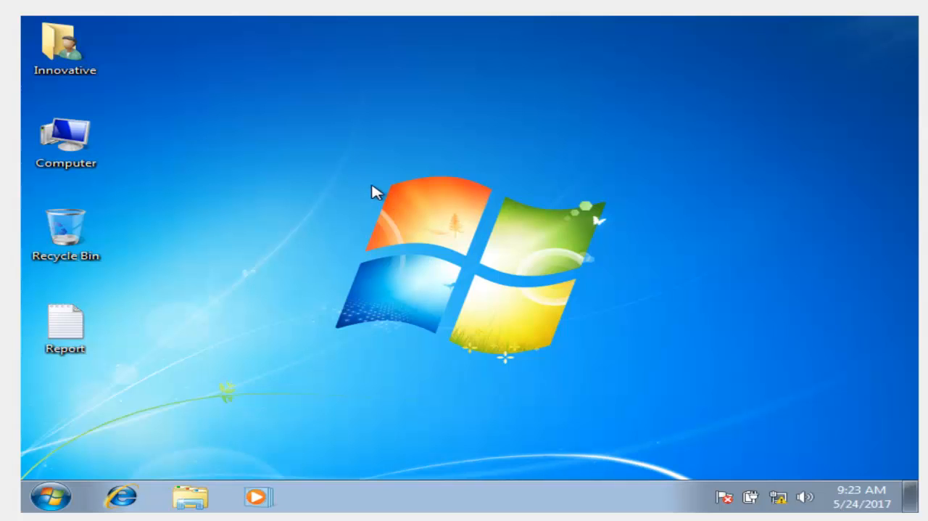
right_click(377, 191)
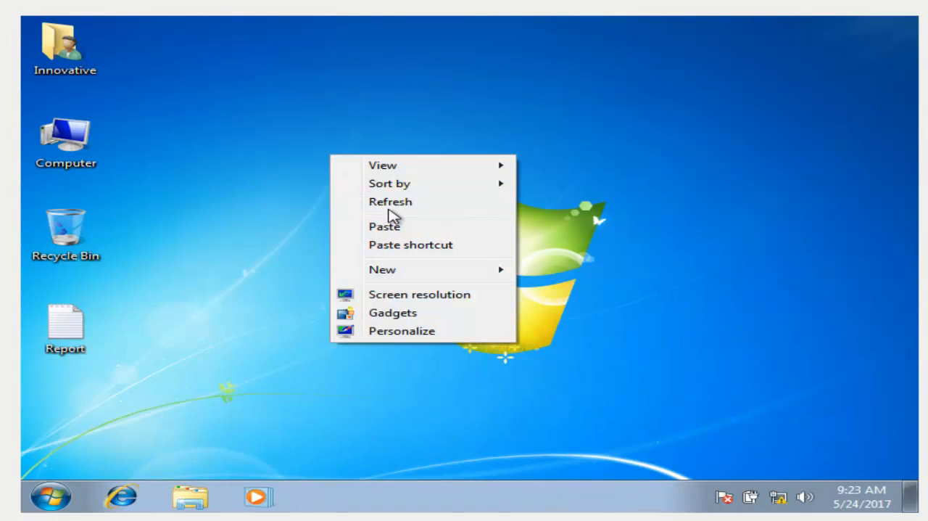
click(390, 201)
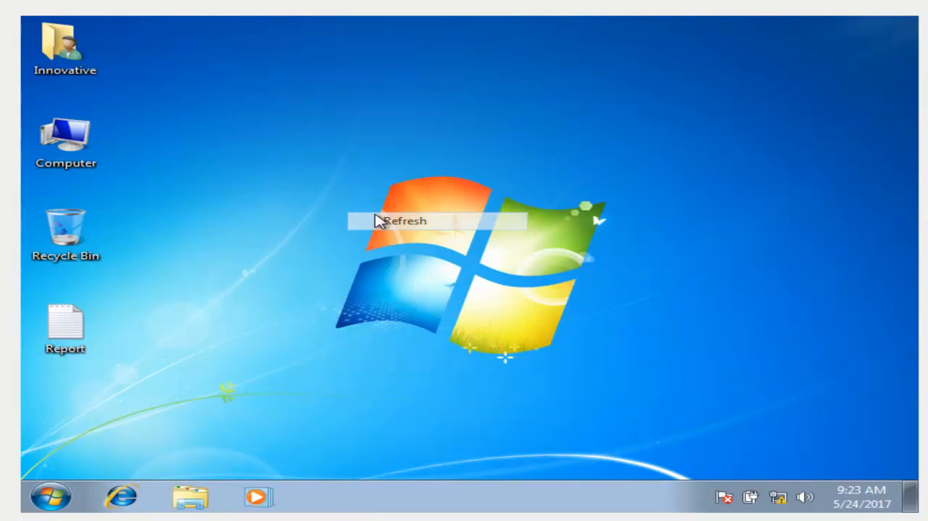
click(406, 220)
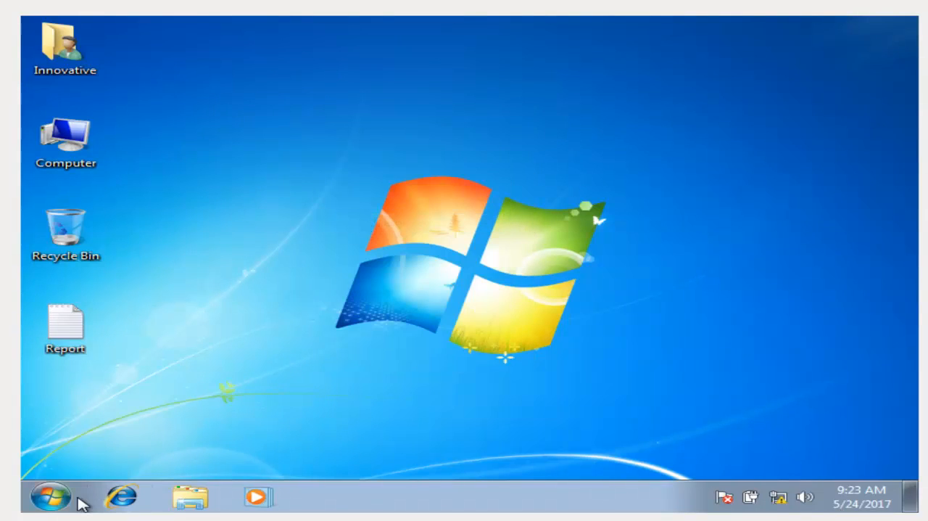
click(48, 496)
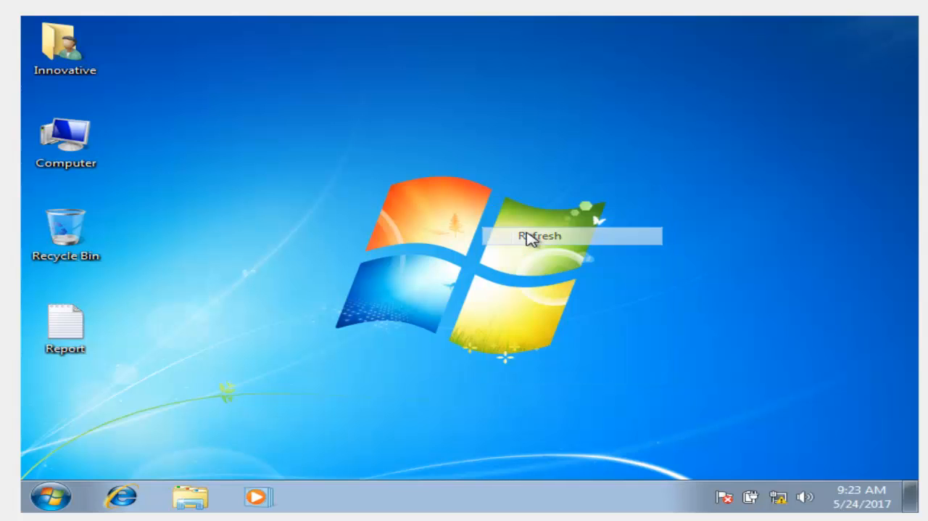
click(537, 236)
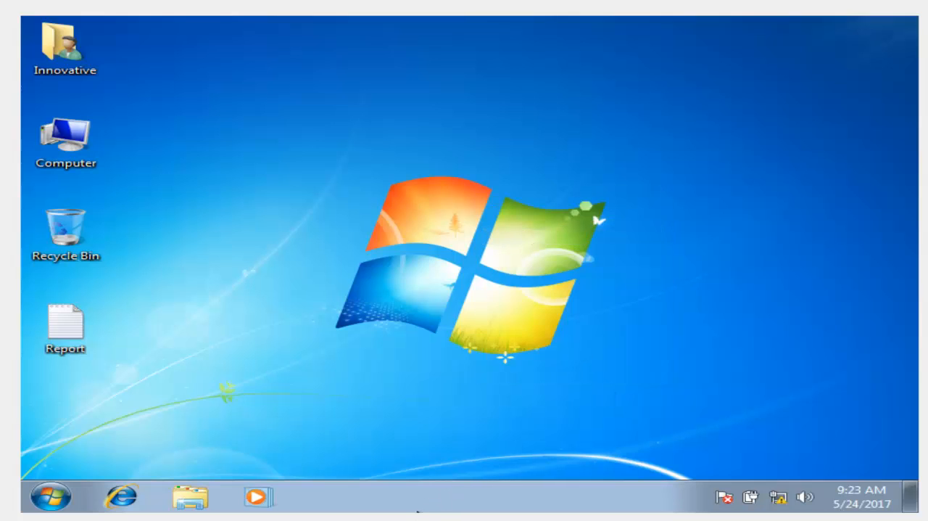